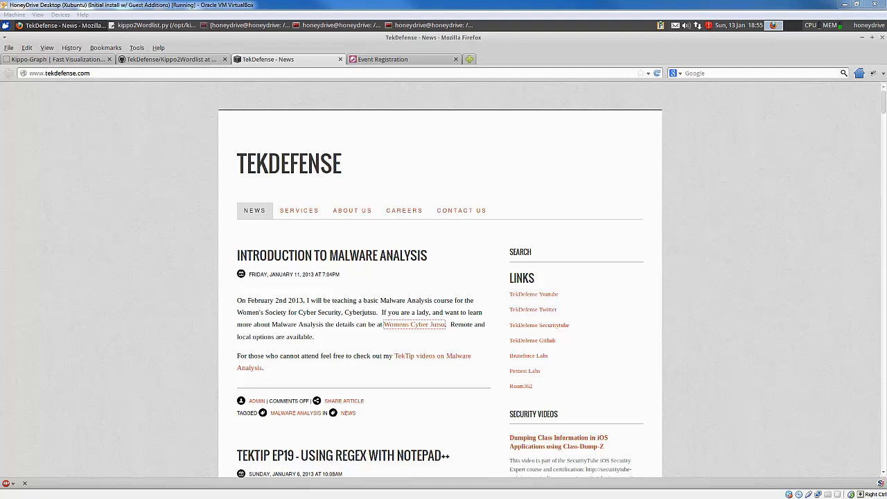
{"action": "mouse_move", "coordinate": [652, 244]}
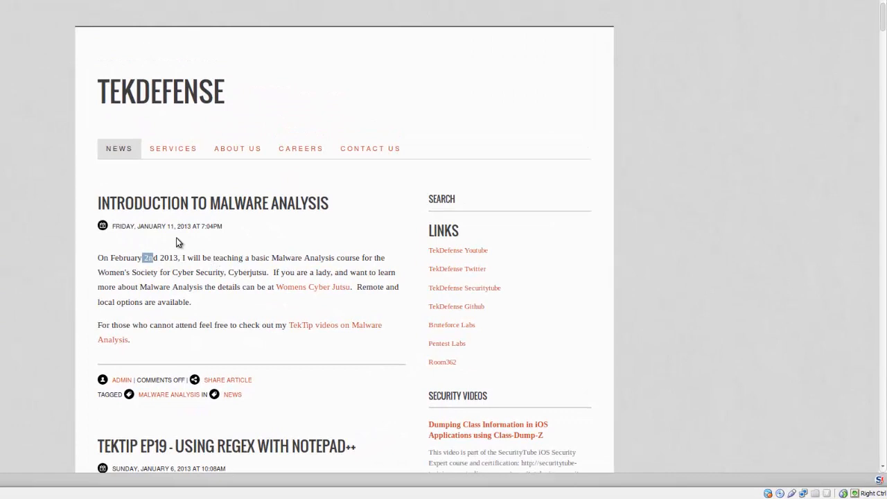
{"action": "mouse_move", "coordinate": [321, 244]}
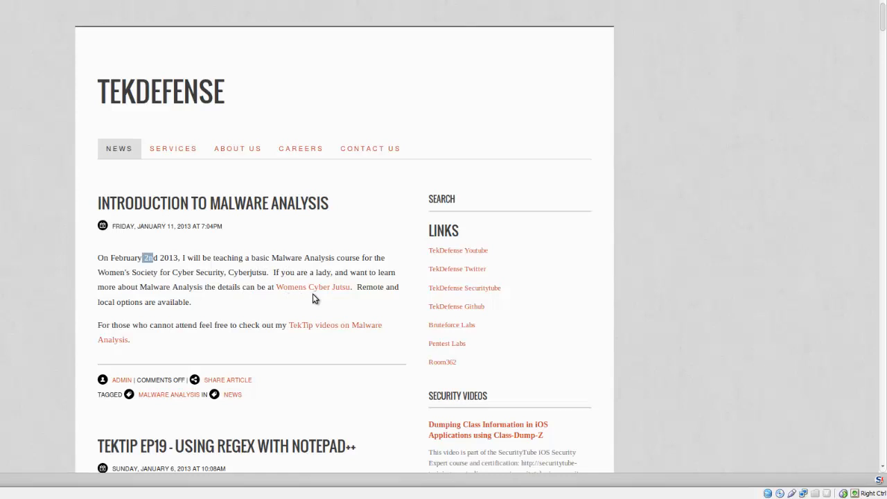
{"action": "mouse_move", "coordinate": [313, 287]}
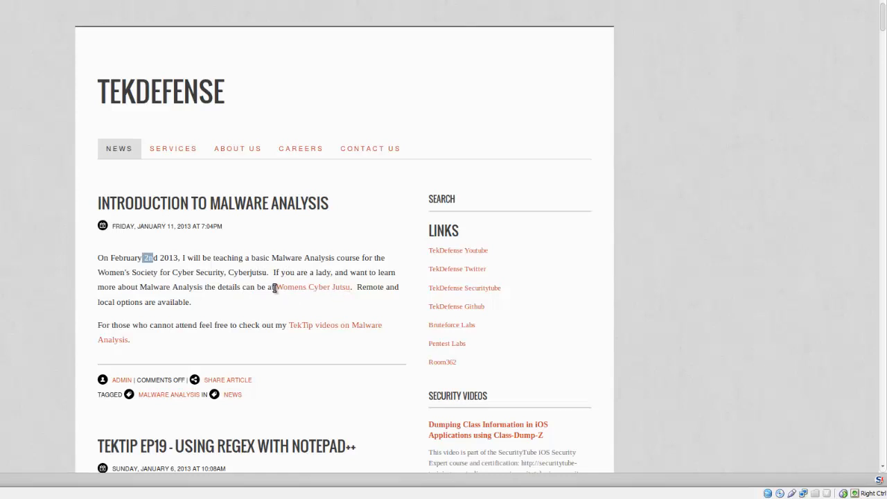
{"action": "mouse_move", "coordinate": [244, 291]}
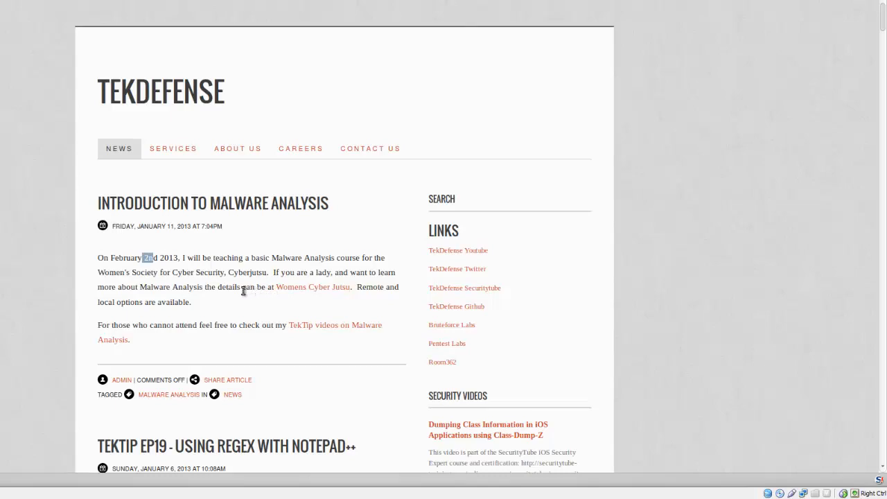
{"action": "mouse_move", "coordinate": [229, 289]}
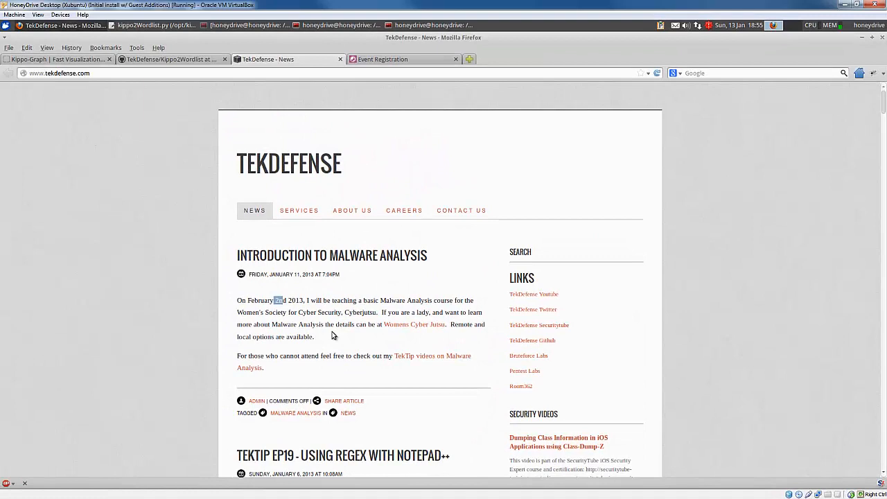
{"action": "mouse_move", "coordinate": [365, 277]}
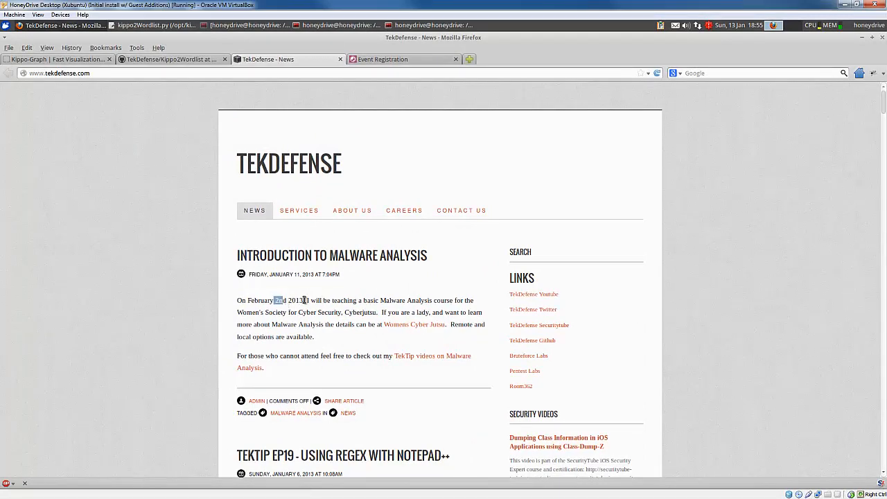
{"action": "mouse_move", "coordinate": [321, 309]}
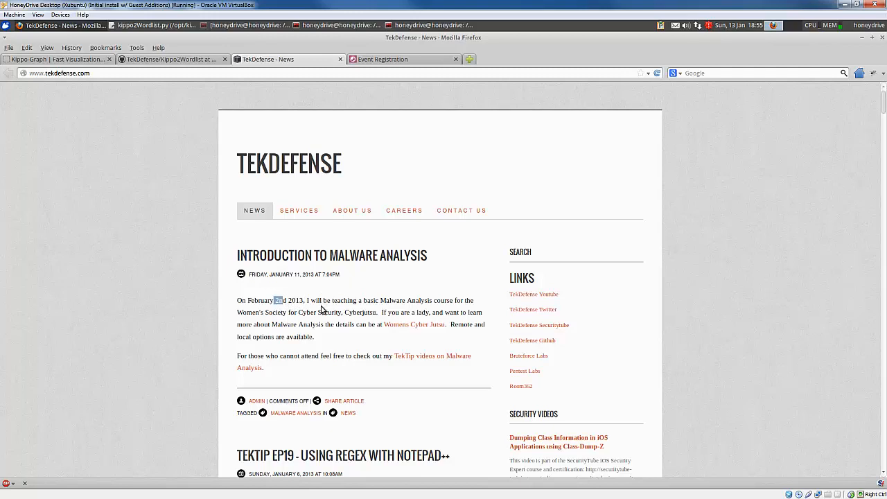
{"action": "mouse_move", "coordinate": [334, 310]}
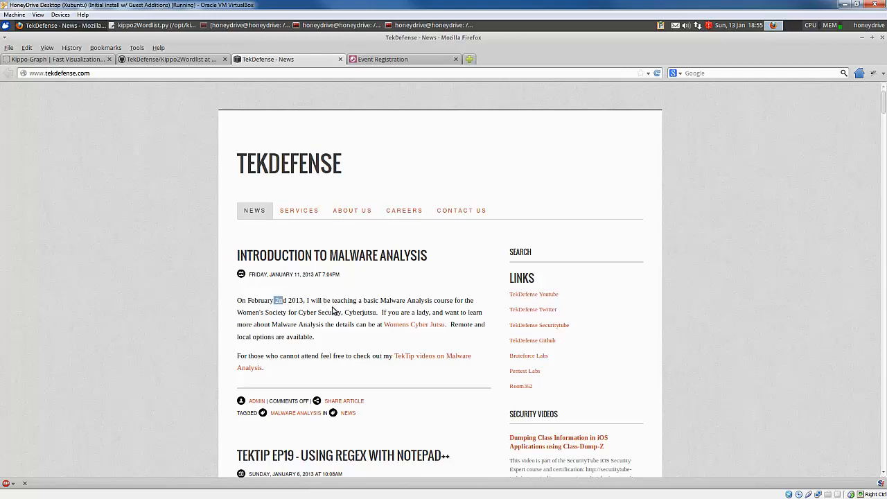
{"action": "mouse_move", "coordinate": [300, 313]}
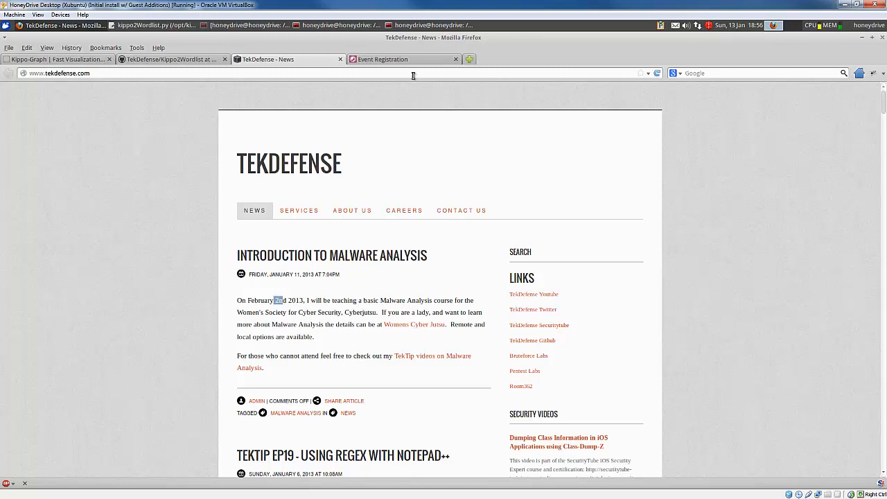
Step: Show the Cybersecurity Workshop registration page and scroll through its agenda and requirements
{"action": "left_click", "coordinate": [383, 58]}
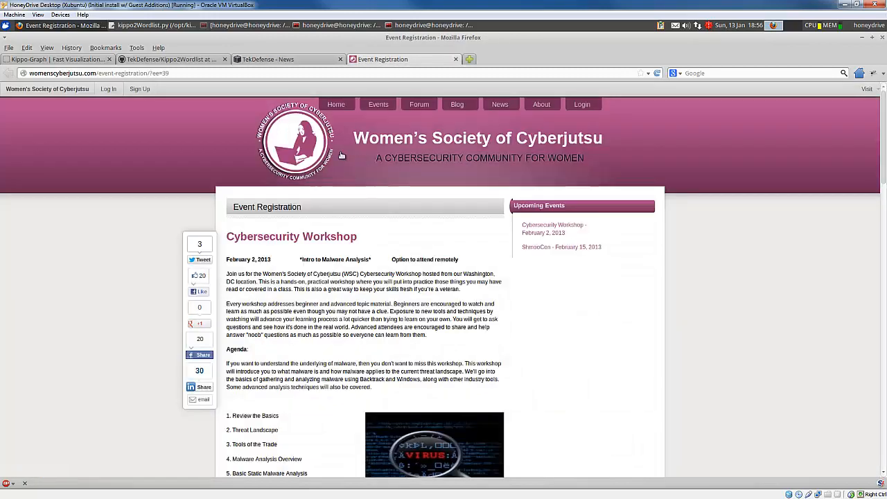
{"action": "mouse_move", "coordinate": [373, 343]}
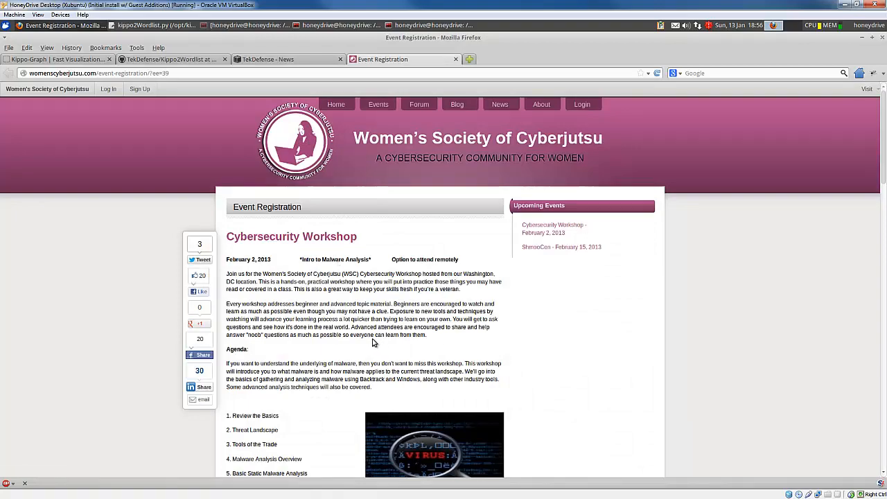
{"action": "scroll", "scroll_direction": "down", "scroll_amount": 3}
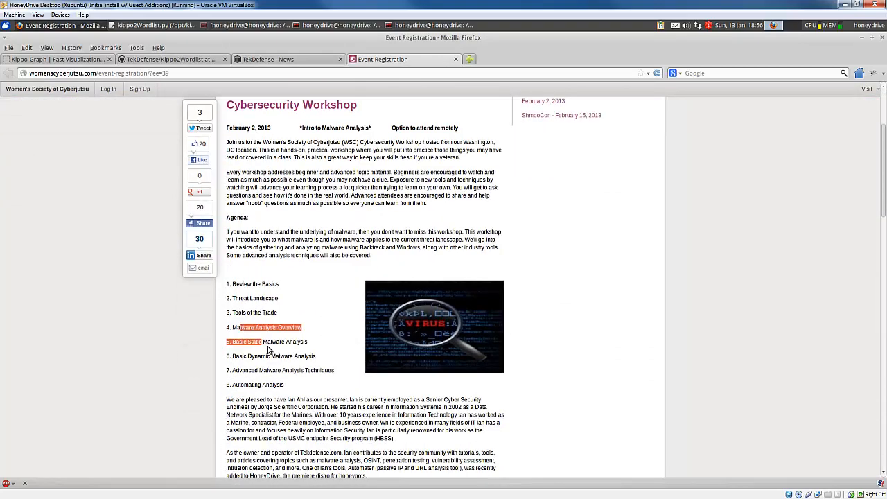
{"action": "scroll", "scroll_direction": "down", "scroll_amount": 3}
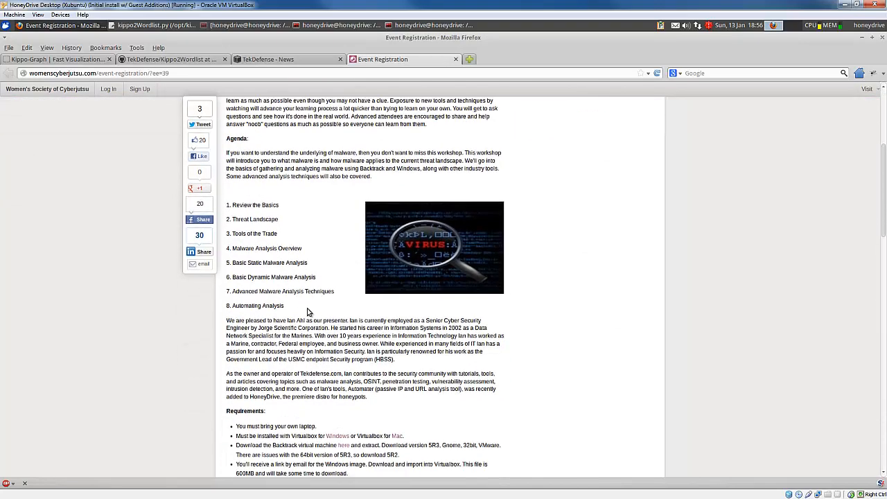
{"action": "scroll", "scroll_direction": "down", "scroll_amount": 3}
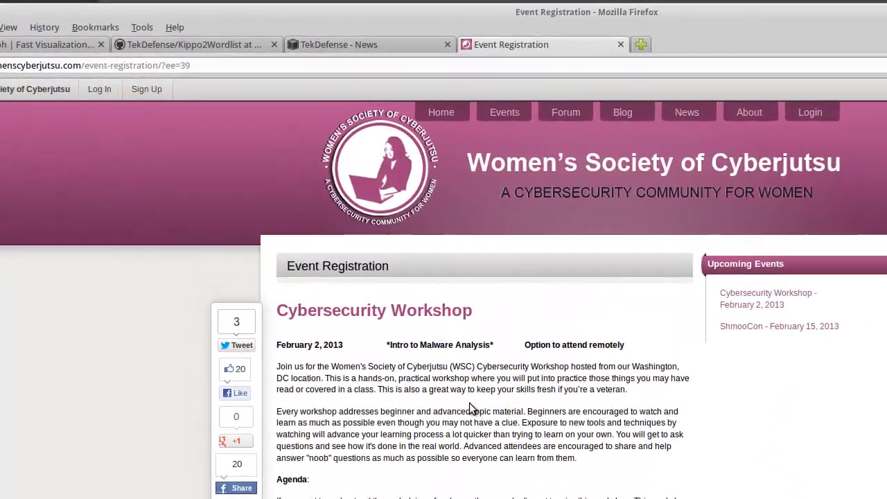
{"action": "mouse_move", "coordinate": [285, 118]}
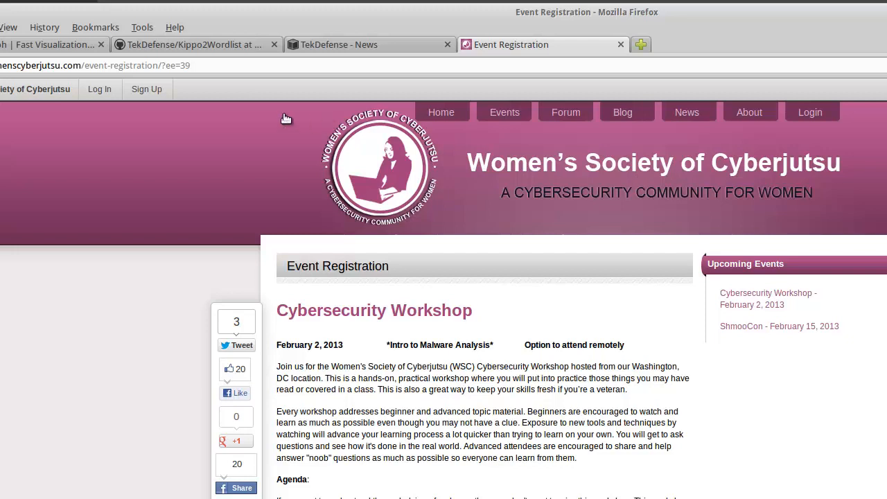
{"action": "mouse_move", "coordinate": [393, 286]}
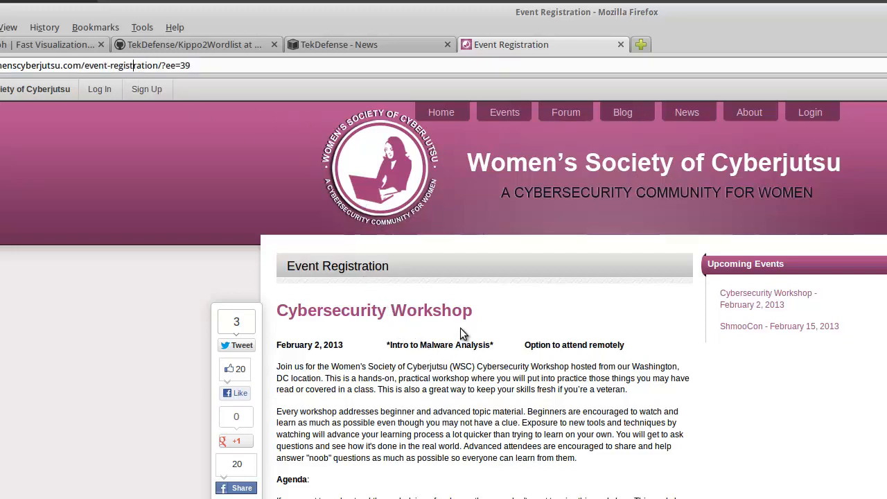
{"action": "mouse_move", "coordinate": [483, 300]}
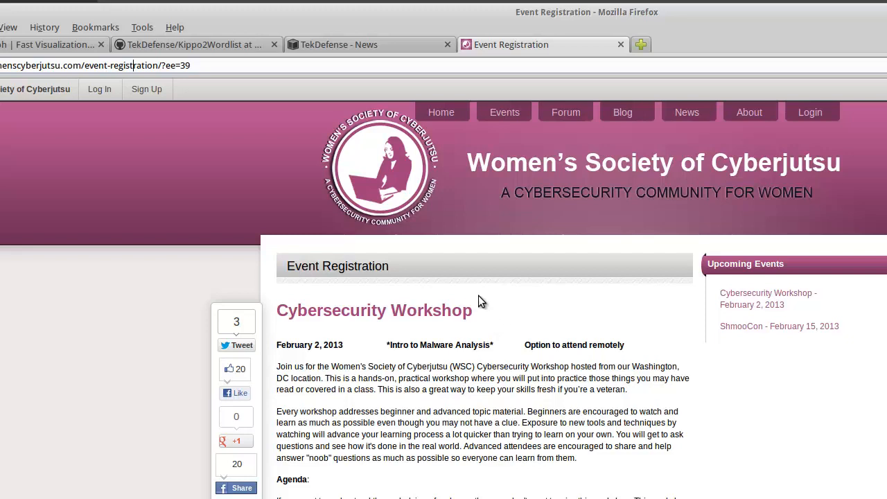
{"action": "mouse_move", "coordinate": [495, 94]}
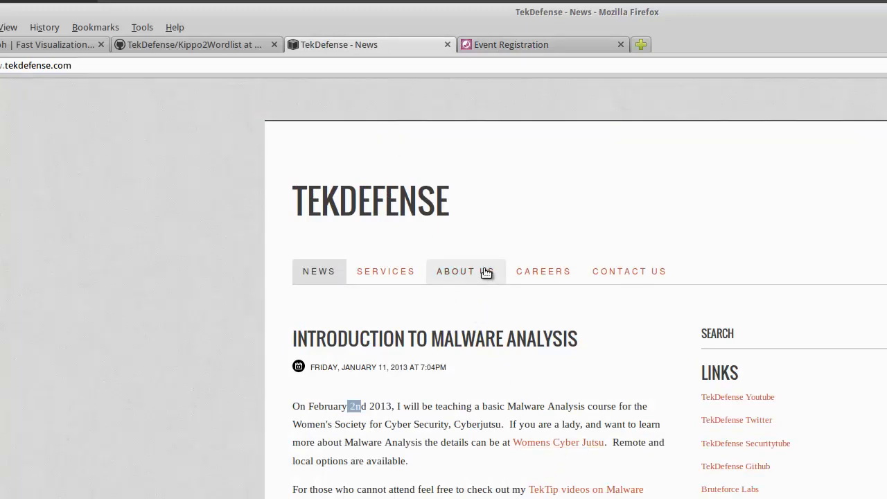
{"action": "mouse_move", "coordinate": [544, 233]}
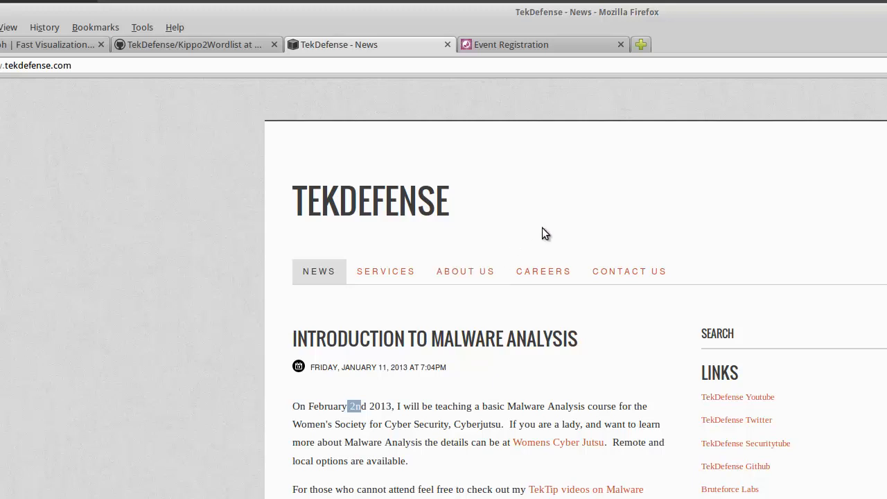
{"action": "mouse_move", "coordinate": [668, 244]}
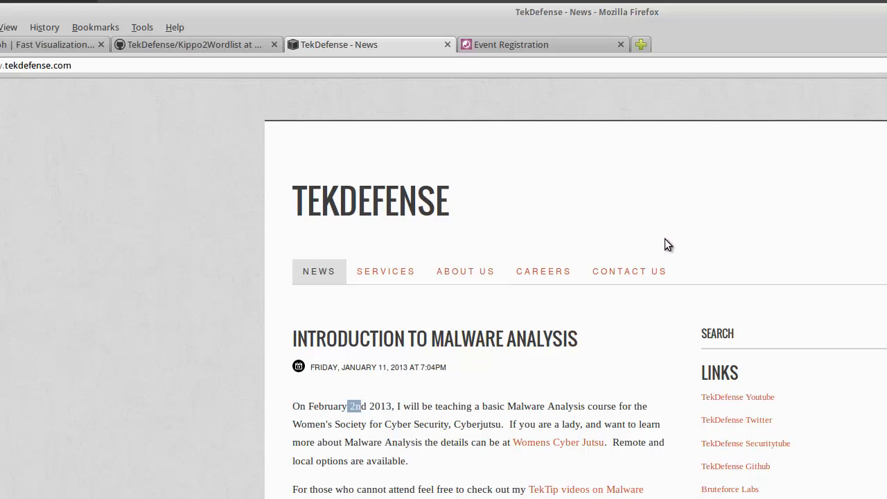
{"action": "mouse_move", "coordinate": [553, 260]}
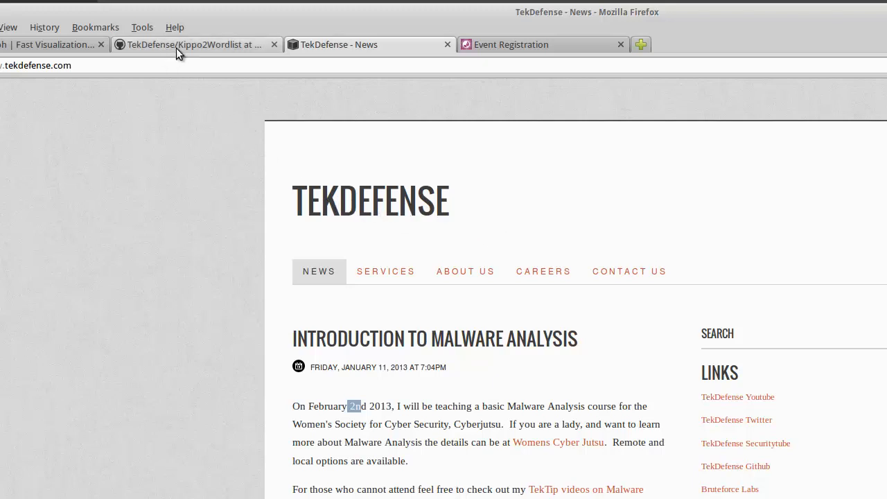
{"action": "mouse_move", "coordinate": [48, 57]}
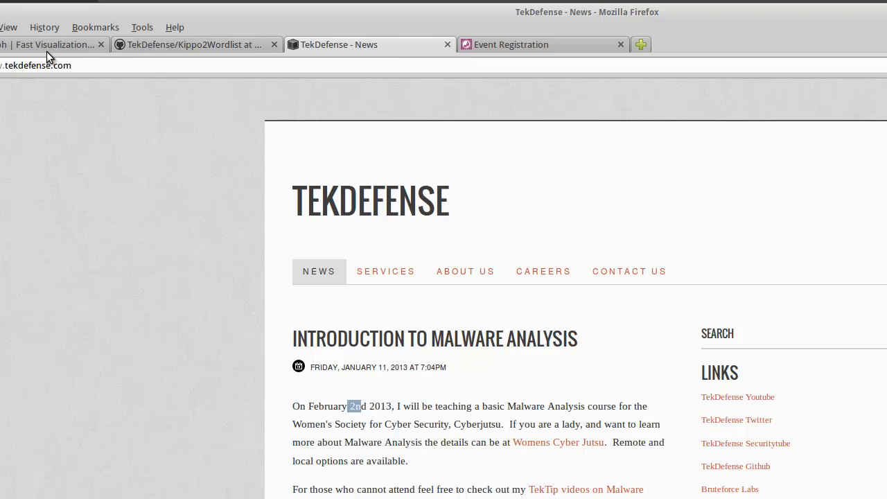
Step: Show Kippo-Graph's activity page with 3021 login attempts and highlight the last attack date
{"action": "left_click", "coordinate": [53, 44]}
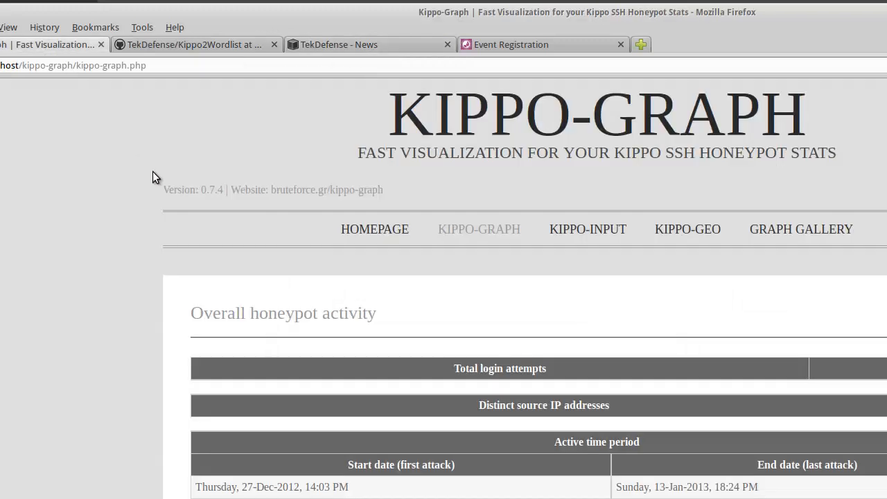
{"action": "mouse_move", "coordinate": [136, 302]}
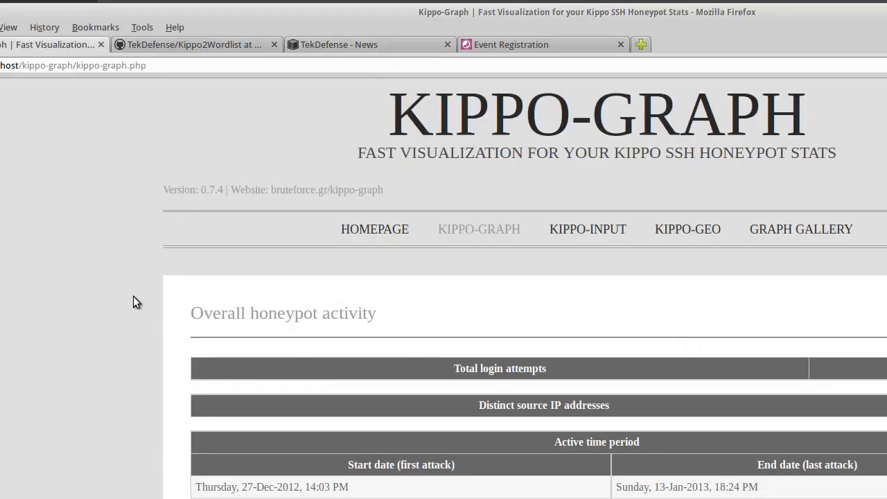
{"action": "mouse_move", "coordinate": [806, 382]}
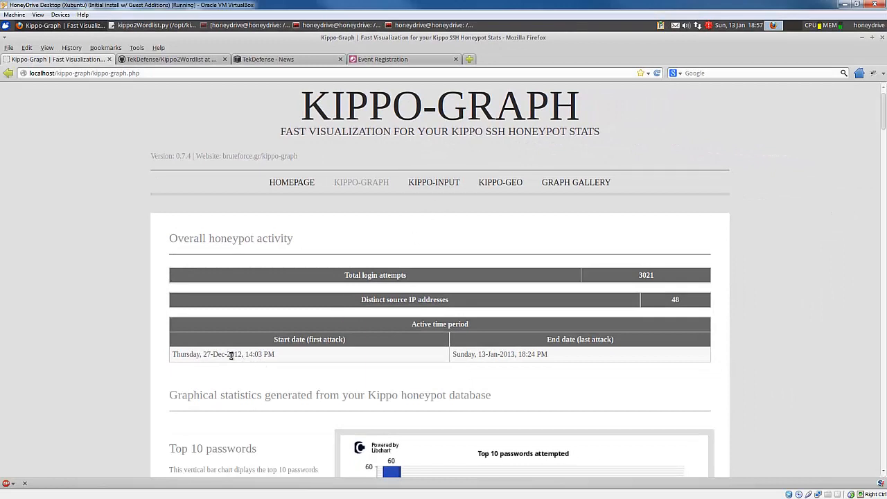
{"action": "double_click", "coordinate": [485, 355]}
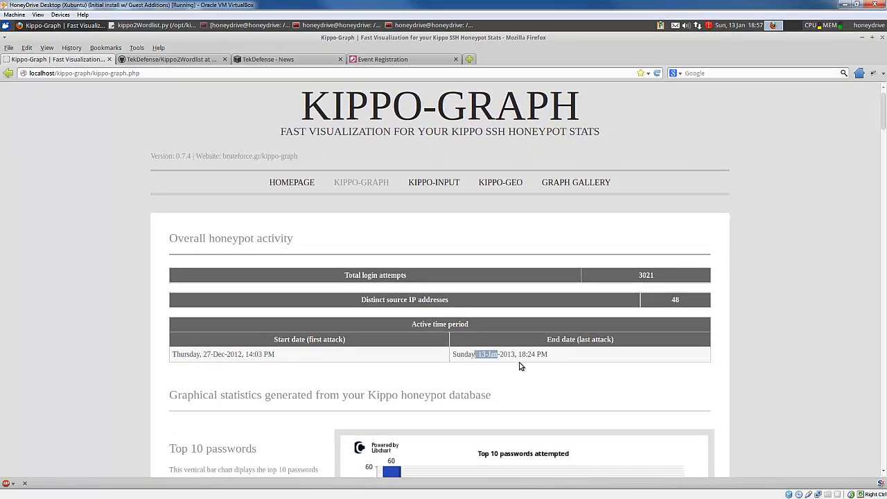
{"action": "mouse_move", "coordinate": [563, 365]}
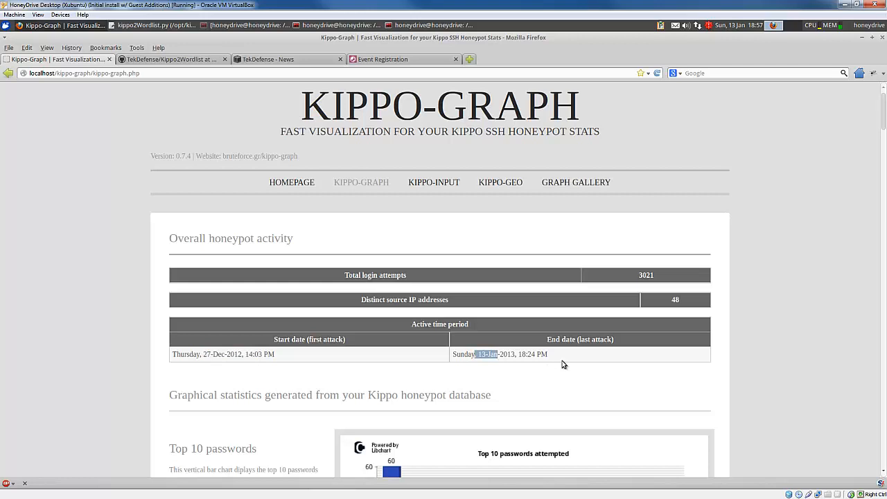
{"action": "mouse_move", "coordinate": [554, 366]}
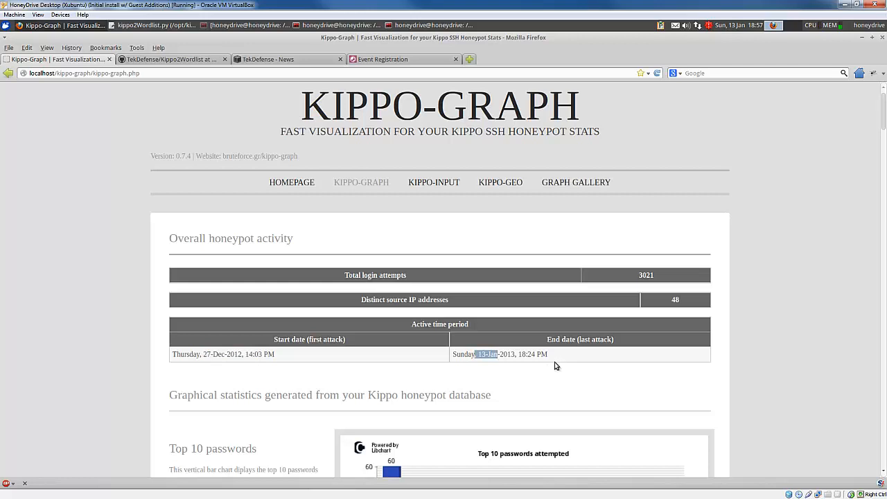
{"action": "mouse_move", "coordinate": [587, 365]}
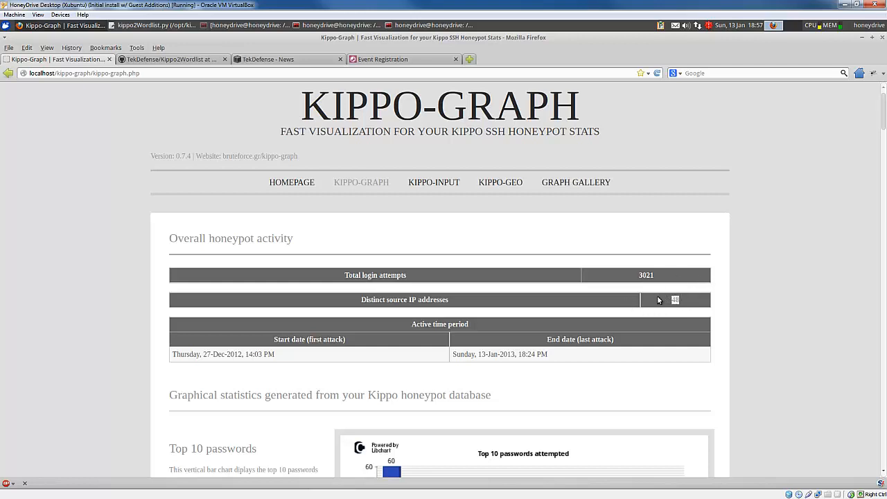
{"action": "mouse_move", "coordinate": [635, 304]}
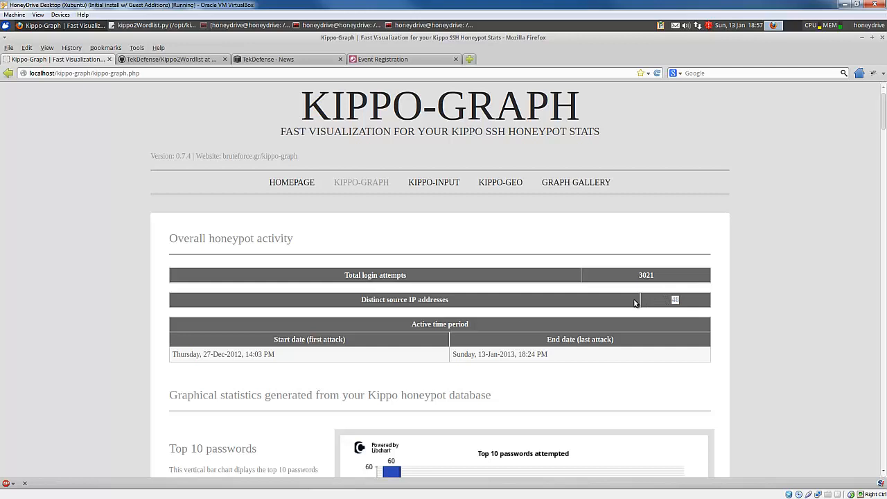
{"action": "mouse_move", "coordinate": [636, 299]}
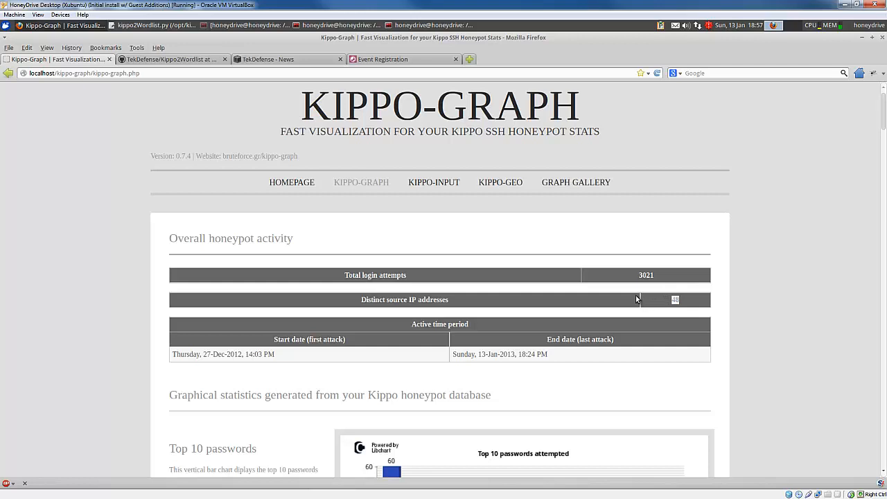
{"action": "mouse_move", "coordinate": [624, 296]}
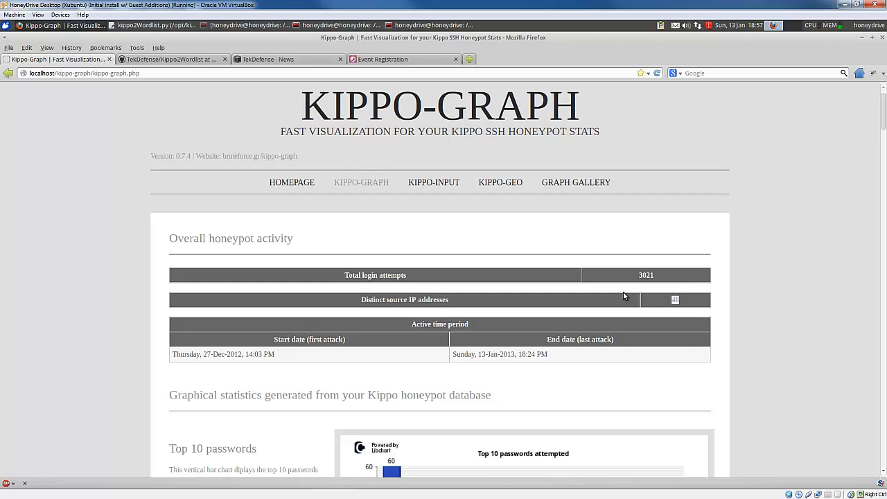
{"action": "mouse_move", "coordinate": [137, 388]}
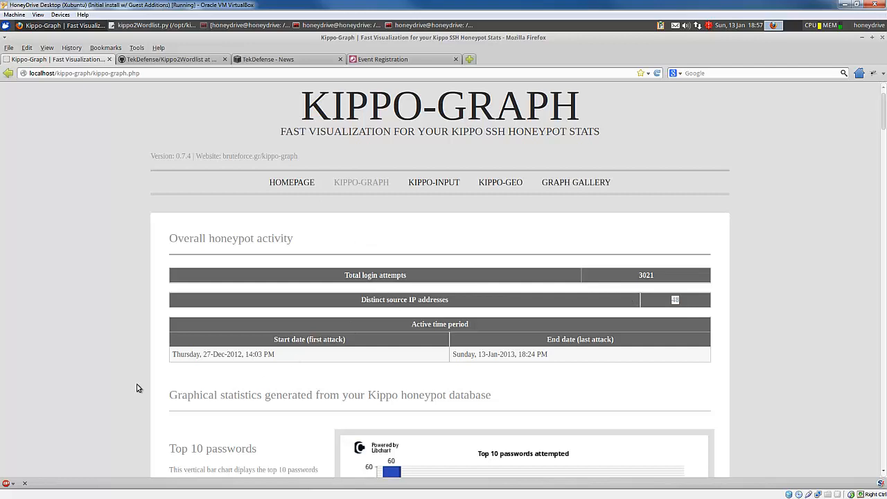
{"action": "scroll", "scroll_direction": "down", "scroll_amount": 3}
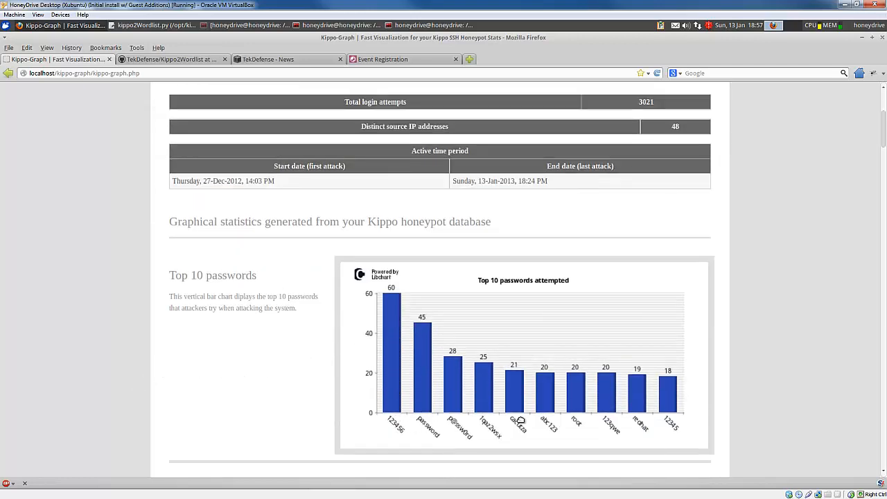
{"action": "scroll", "scroll_direction": "down", "scroll_amount": 3}
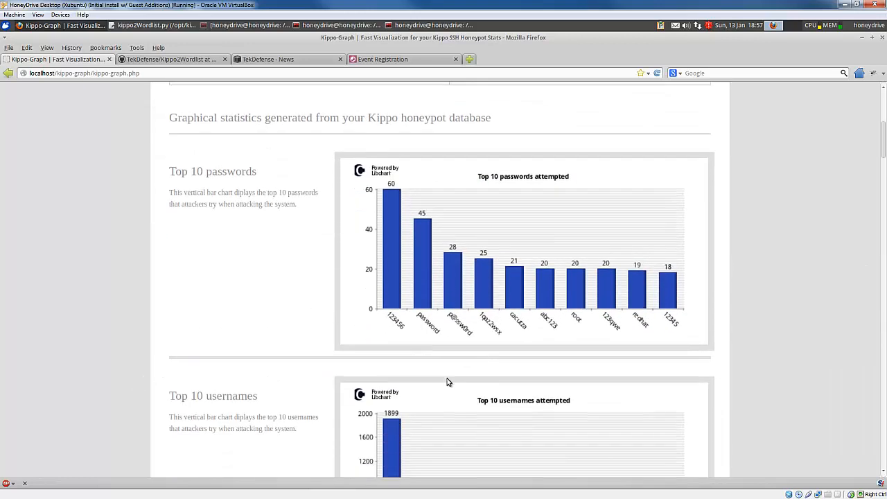
{"action": "scroll", "scroll_direction": "down", "scroll_amount": 3}
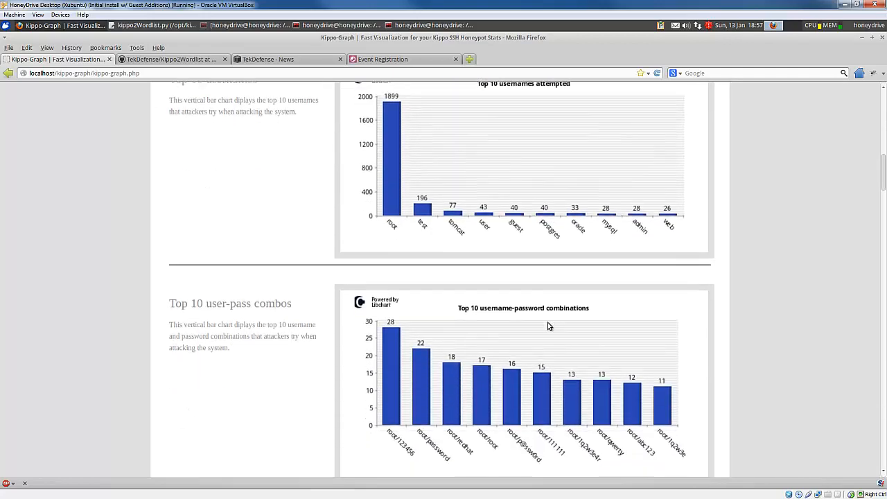
{"action": "scroll", "scroll_direction": "down", "scroll_amount": 3}
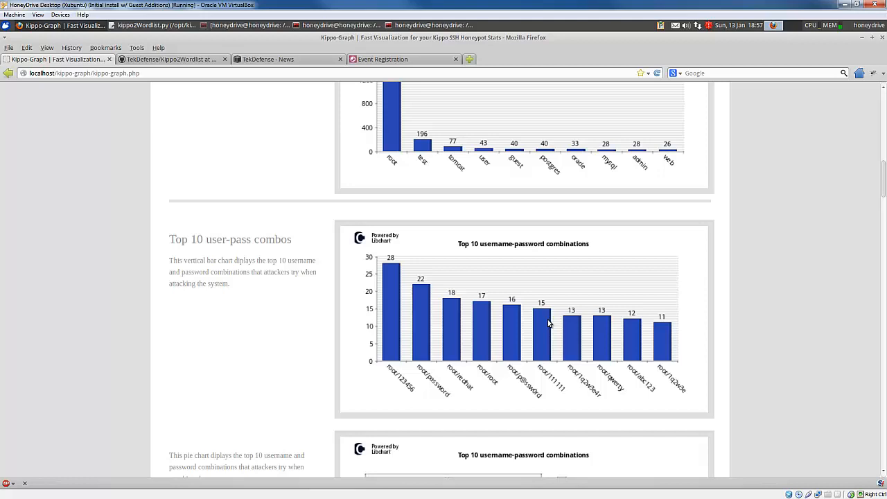
{"action": "scroll", "scroll_direction": "down", "scroll_amount": 3}
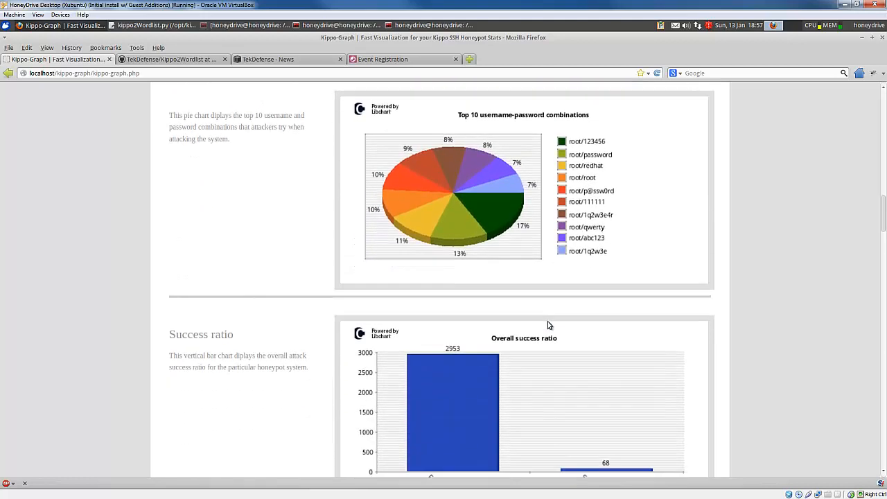
{"action": "scroll", "scroll_direction": "down", "scroll_amount": 3}
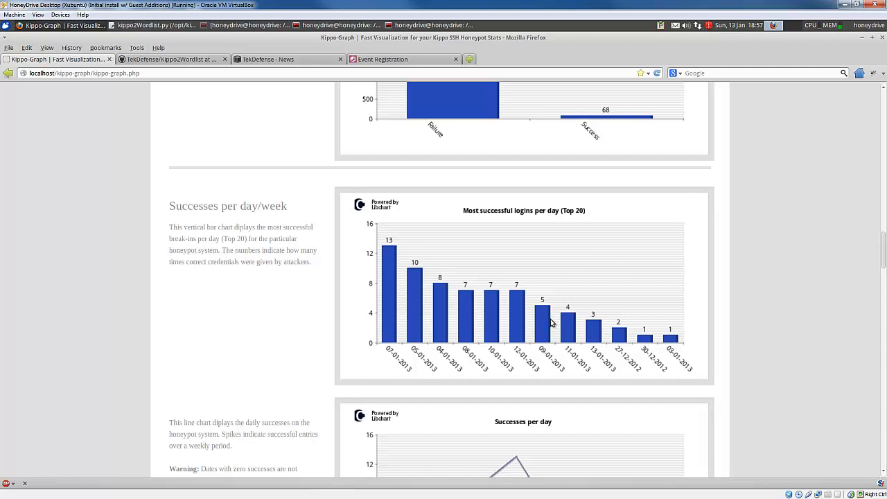
{"action": "scroll", "scroll_direction": "down", "scroll_amount": 3}
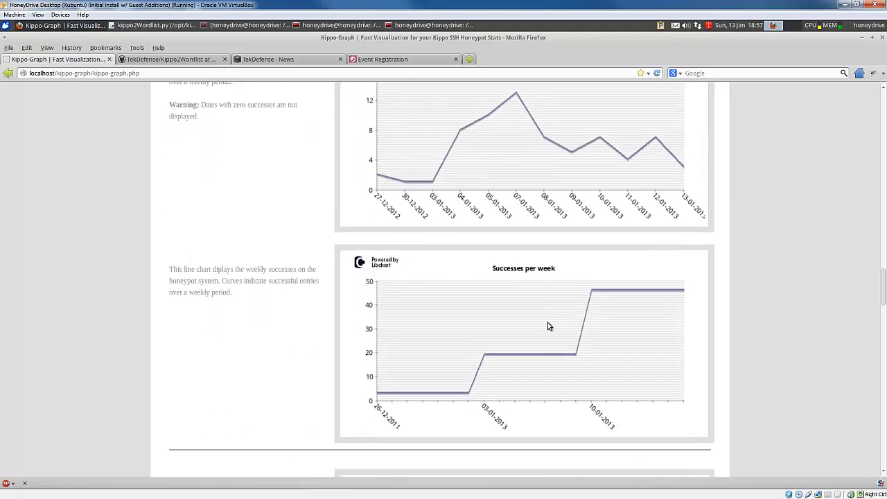
{"action": "scroll", "scroll_direction": "down", "scroll_amount": 3}
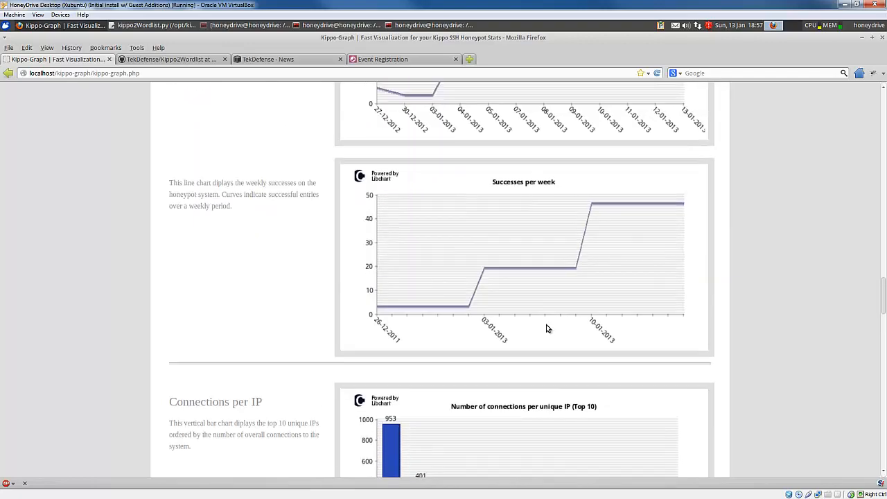
{"action": "scroll", "scroll_direction": "down", "scroll_amount": 3}
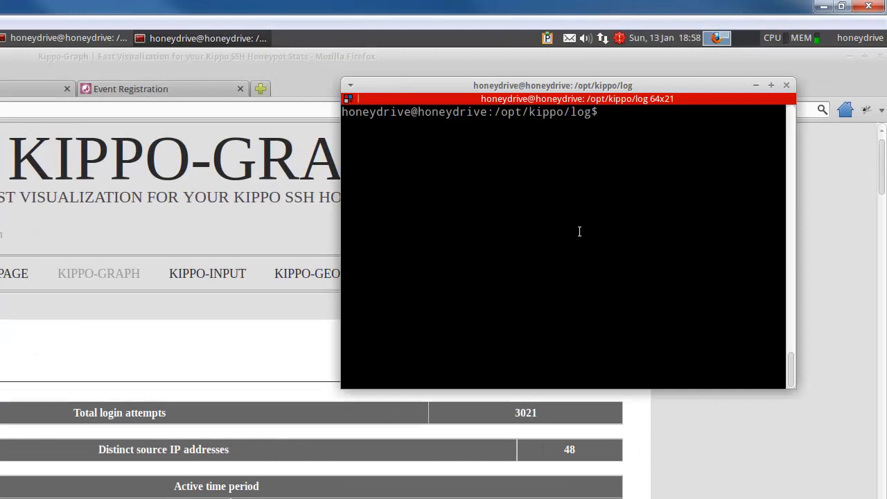
Step: List the Kippo log folder's files with ls -l in an enlarged terminal window
{"action": "type", "text": "ls -l"}
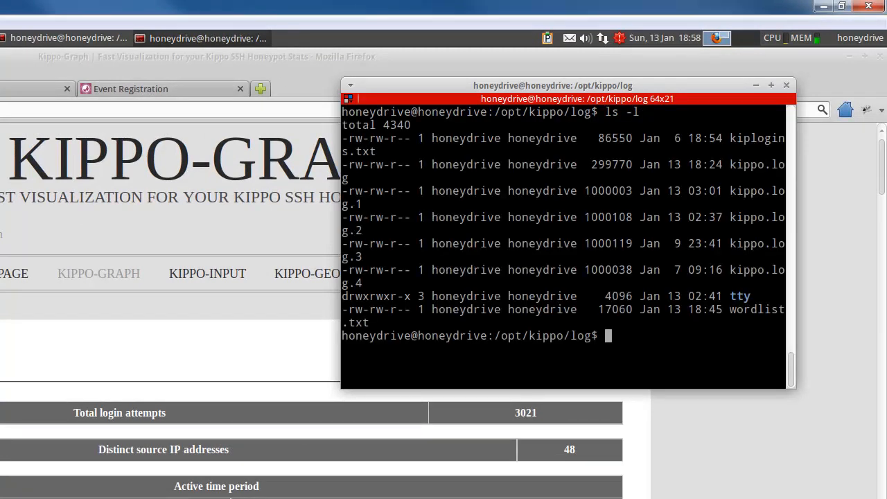
{"action": "left_click_drag", "start_coordinate": [551, 86], "coordinate": [274, 100]}
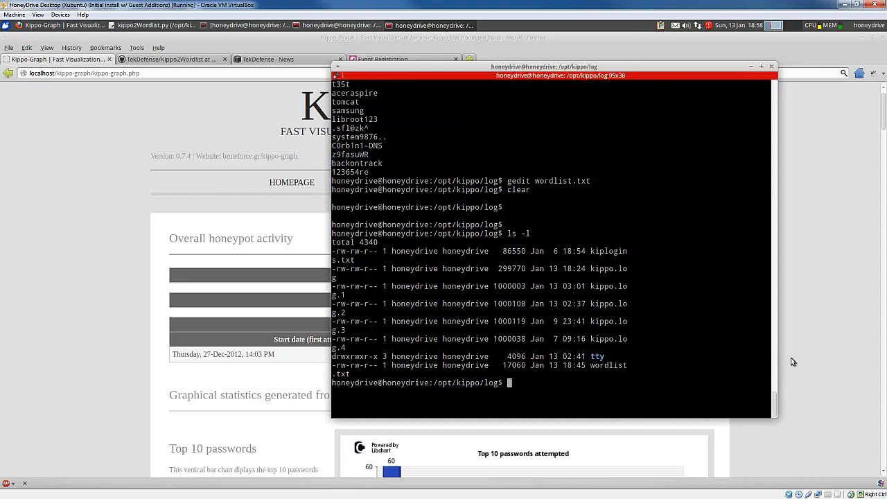
{"action": "type", "text": "ls -l"}
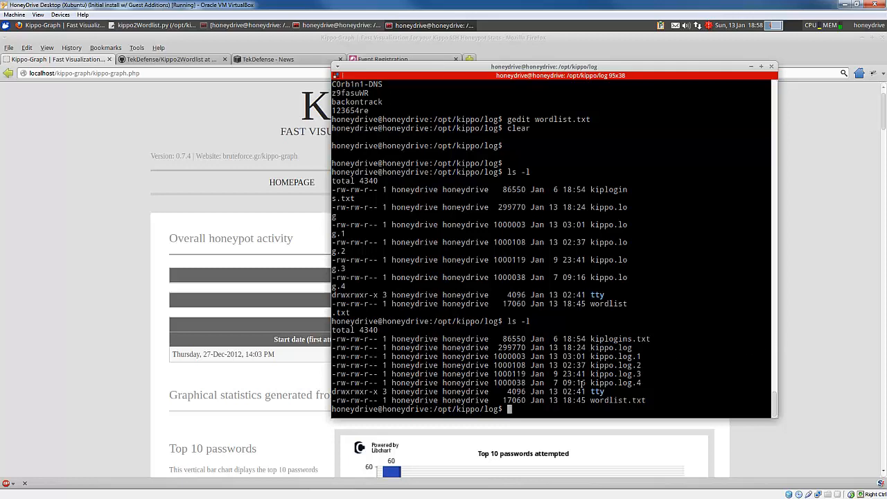
{"action": "mouse_move", "coordinate": [668, 366]}
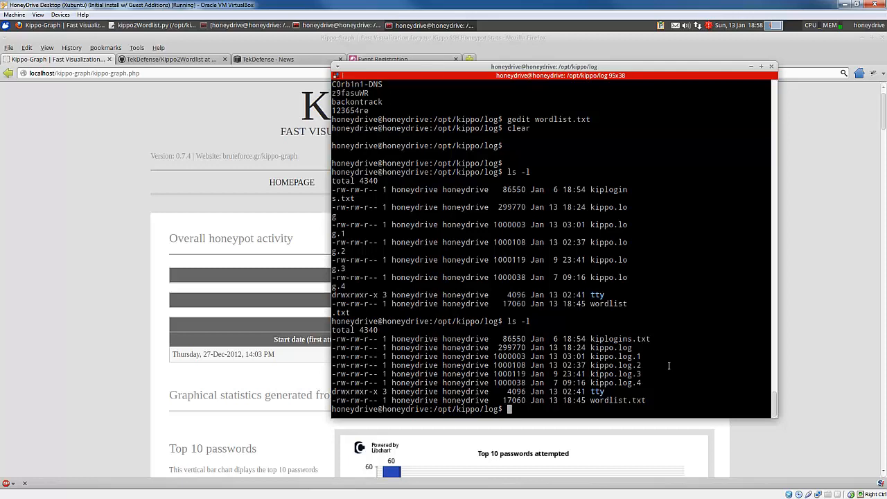
Step: Print every 'login attempt' line from kippo.log.1 using cat piped through grep
{"action": "type", "text": "cat"}
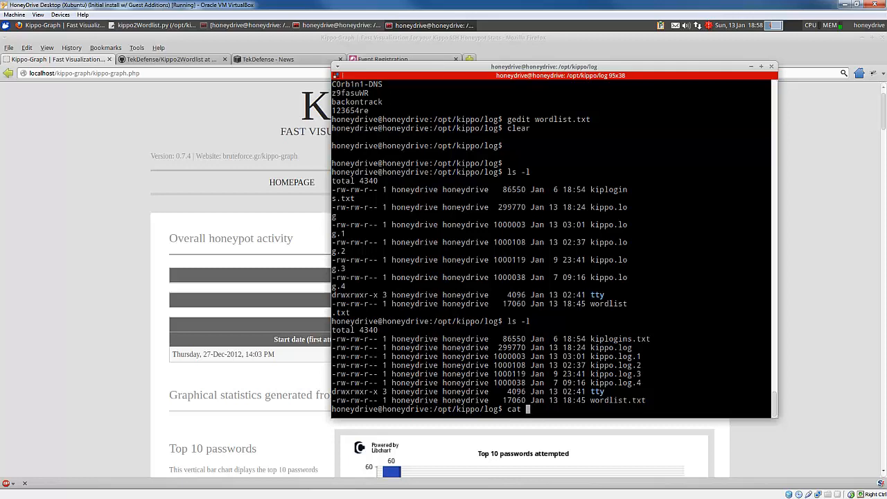
{"action": "type", "text": "kipp"}
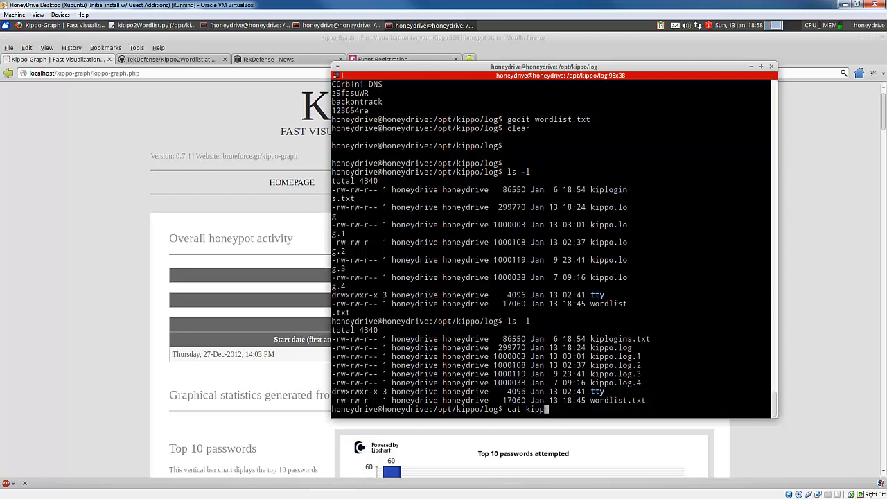
{"action": "type", "text": ".log.1 | grep"}
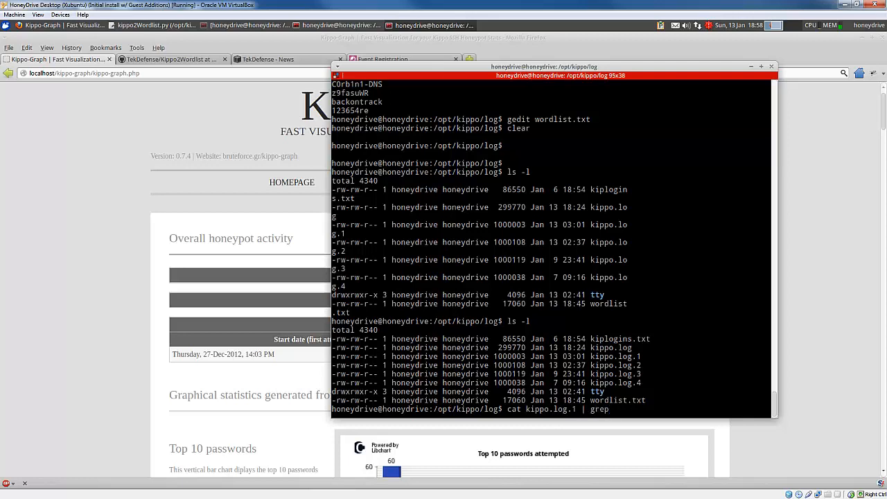
{"action": "type", "text": "'login attempt"}
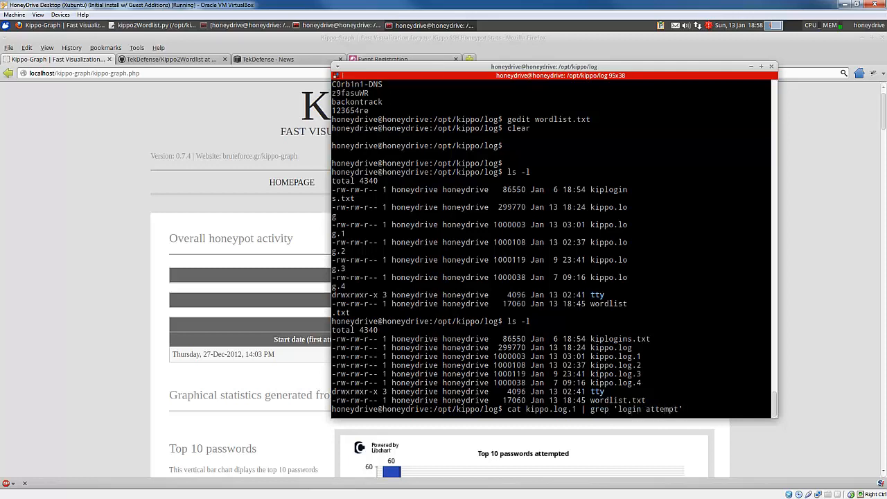
{"action": "key", "text": "Return"}
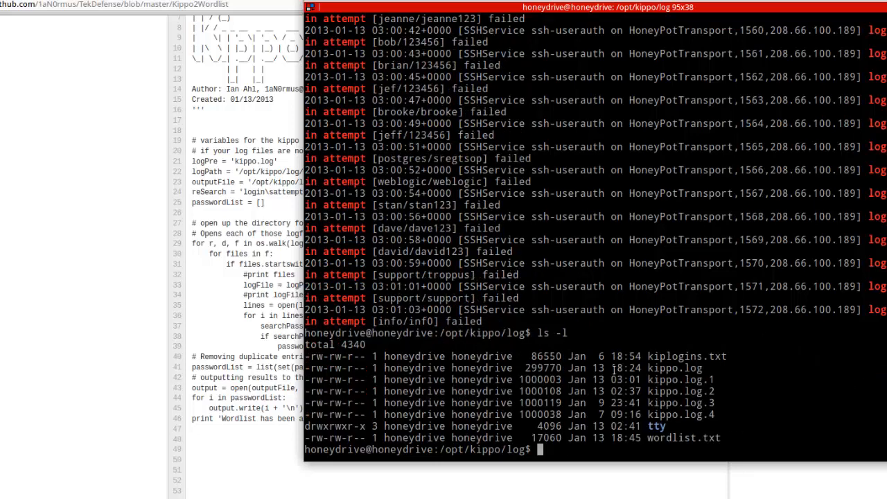
{"action": "double_click", "coordinate": [668, 368]}
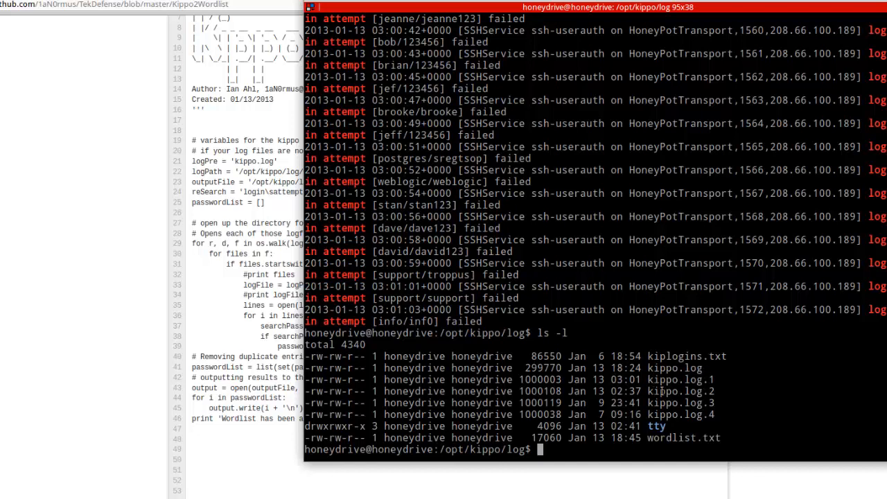
{"action": "double_click", "coordinate": [686, 402]}
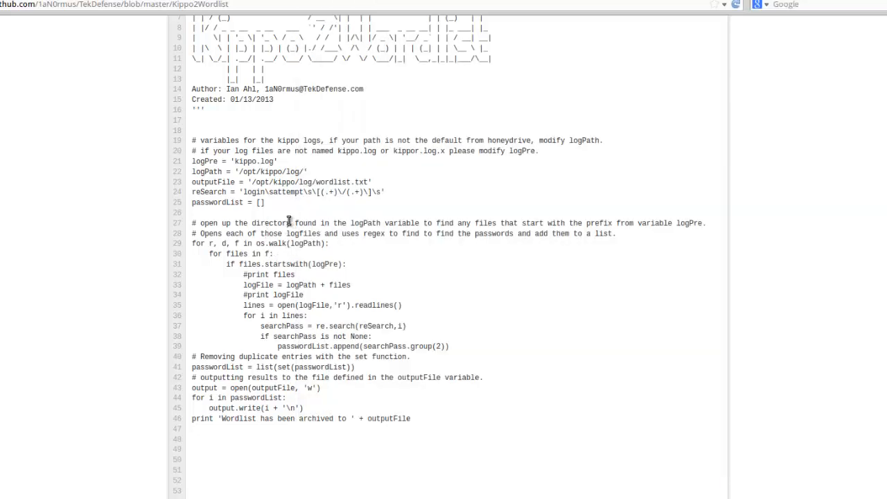
{"action": "mouse_move", "coordinate": [222, 227]}
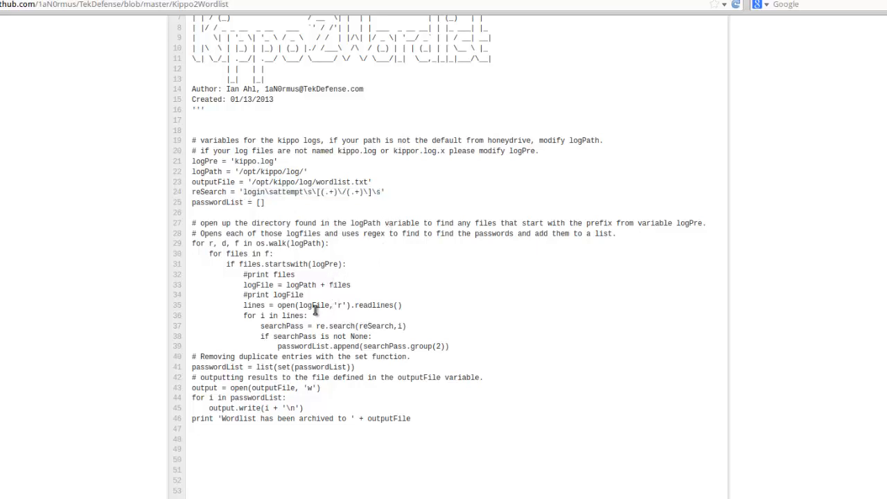
{"action": "mouse_move", "coordinate": [277, 294]}
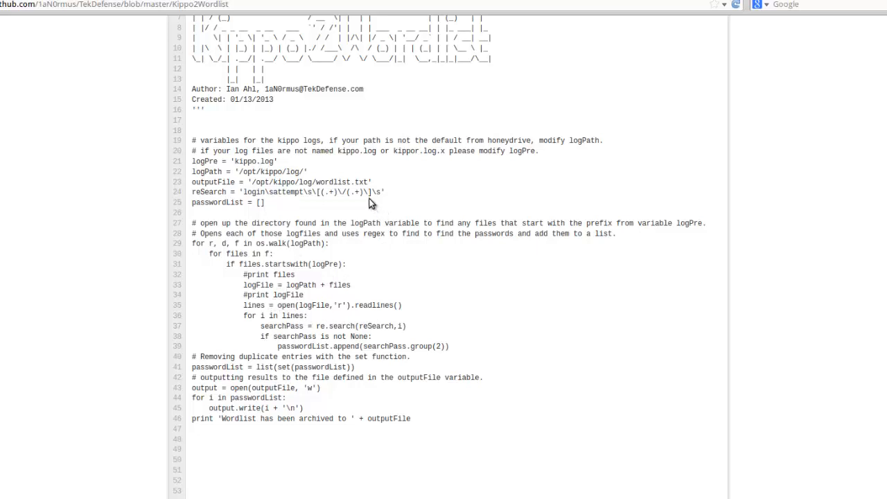
{"action": "mouse_move", "coordinate": [335, 197]}
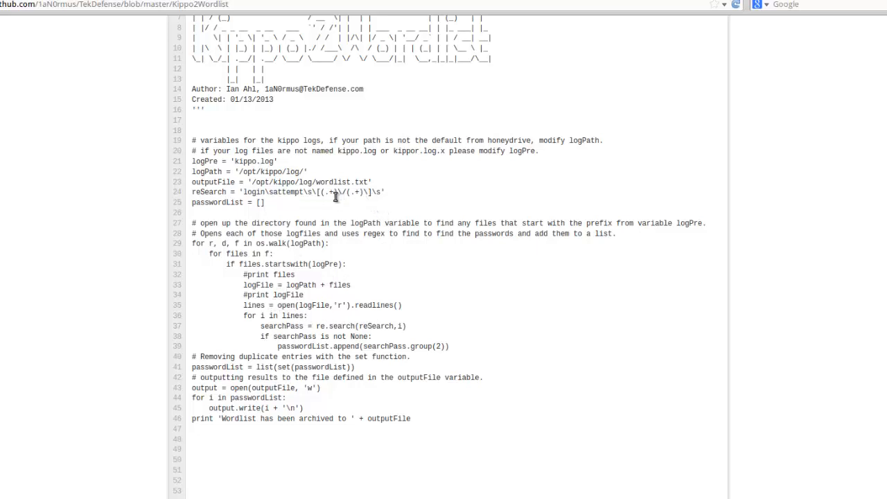
{"action": "mouse_move", "coordinate": [336, 206]}
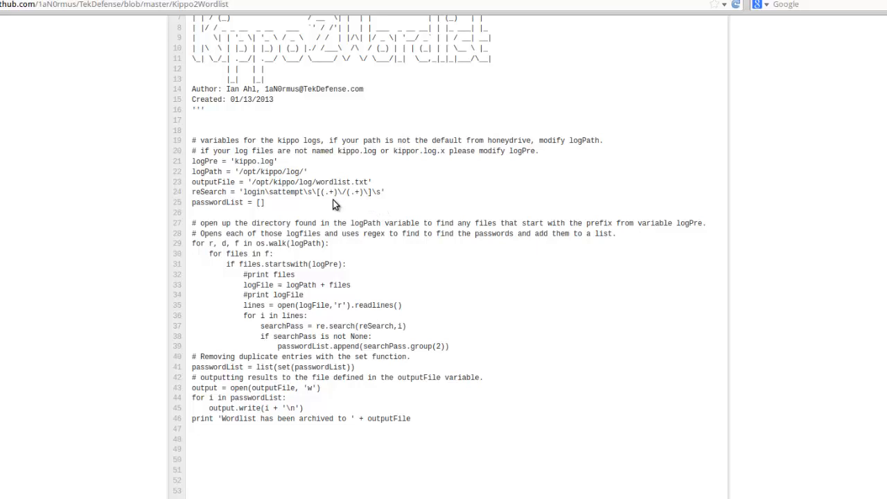
{"action": "mouse_move", "coordinate": [347, 283]}
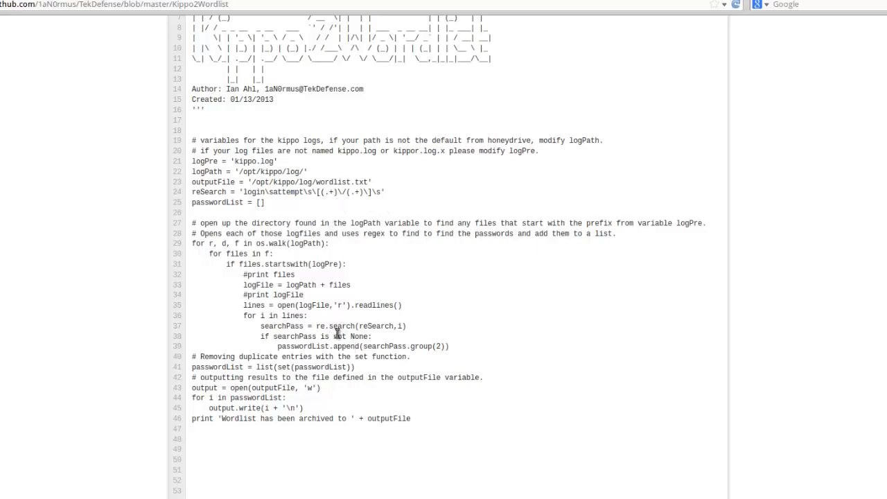
{"action": "mouse_move", "coordinate": [305, 360]}
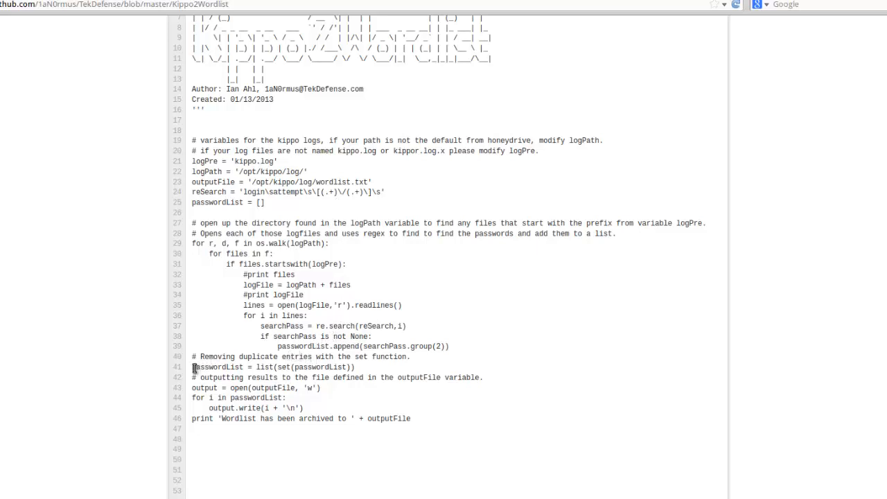
Step: Highlight a variable in the Kippo2Wordlist script source on GitHub
{"action": "double_click", "coordinate": [271, 367]}
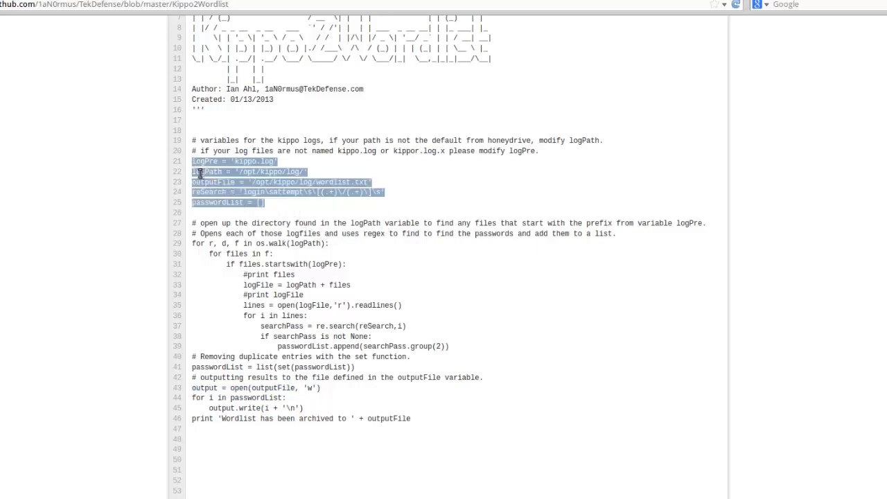
Step: Highlight the script's logPre, logPath and outputFile variable lines together
{"action": "left_click", "coordinate": [290, 208]}
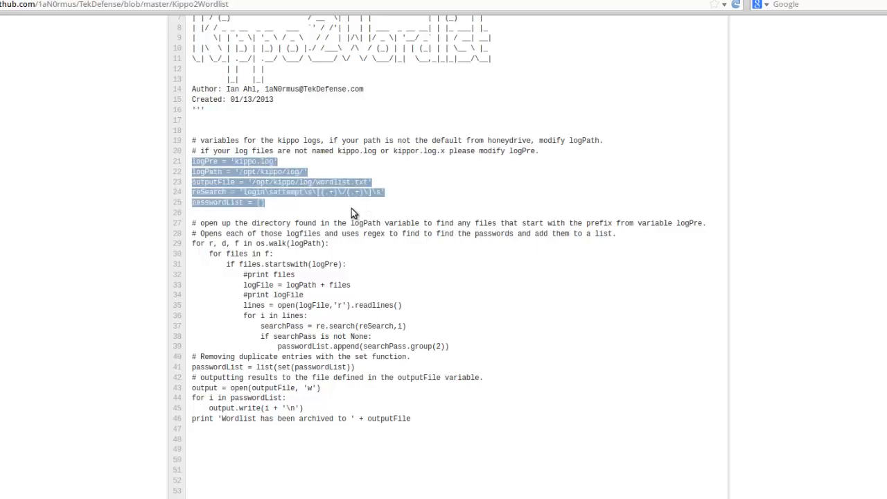
{"action": "left_click", "coordinate": [238, 161]}
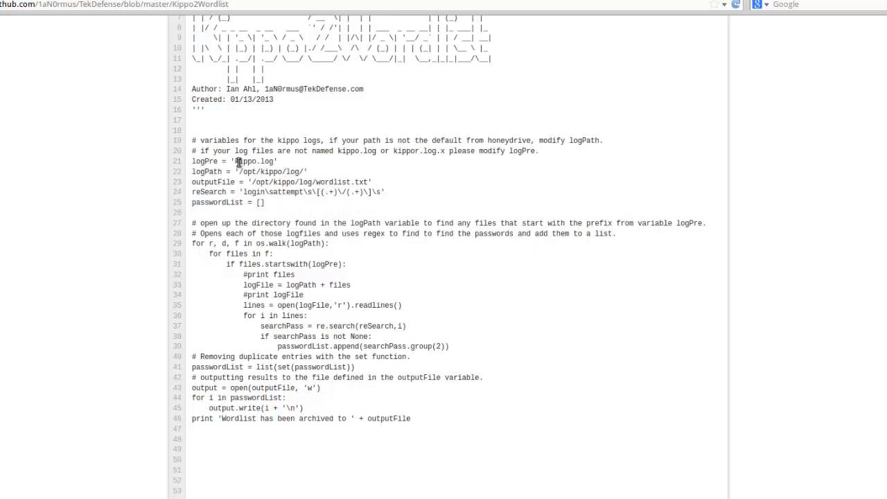
{"action": "double_click", "coordinate": [255, 161]}
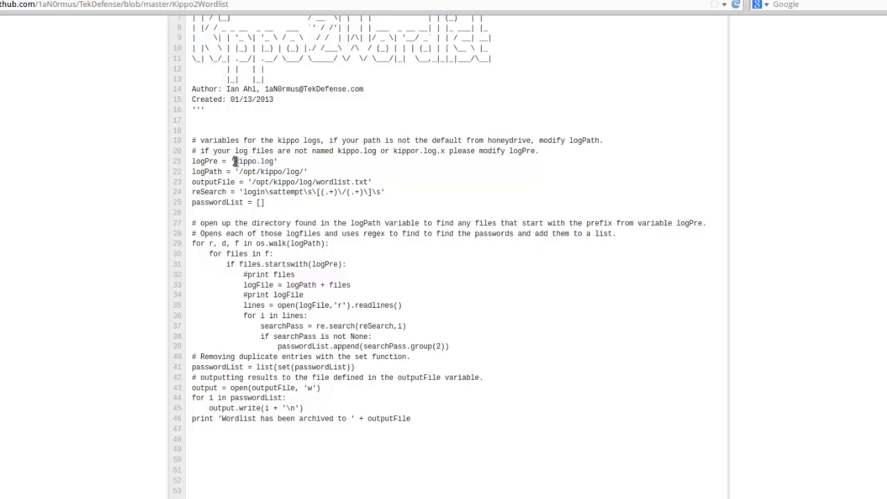
{"action": "double_click", "coordinate": [255, 161]}
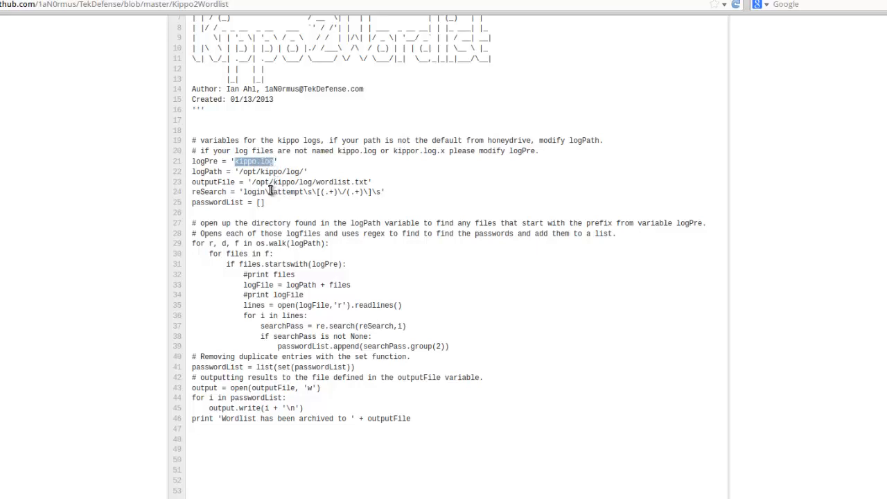
{"action": "mouse_move", "coordinate": [243, 172]}
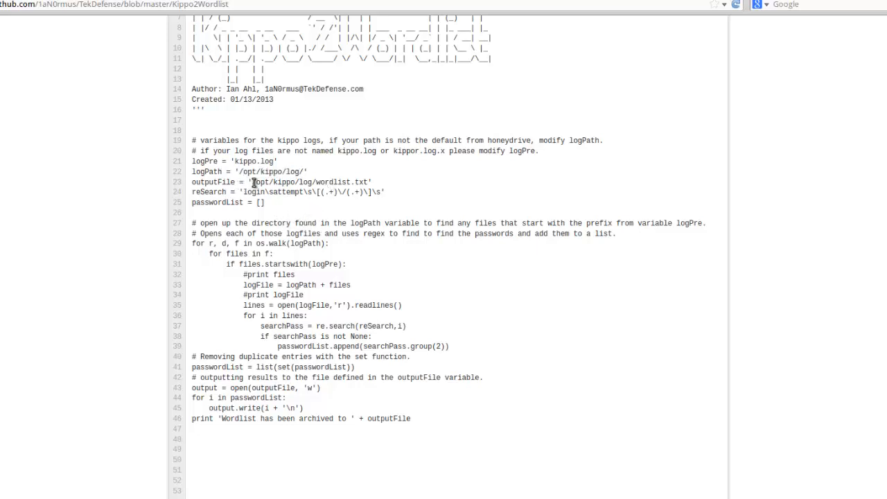
{"action": "double_click", "coordinate": [311, 182]}
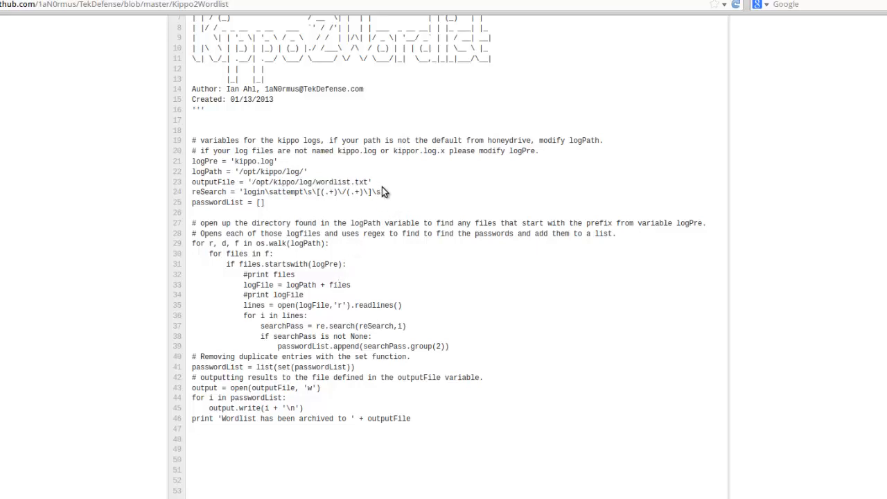
{"action": "left_click_drag", "start_coordinate": [192, 160], "coordinate": [372, 183]}
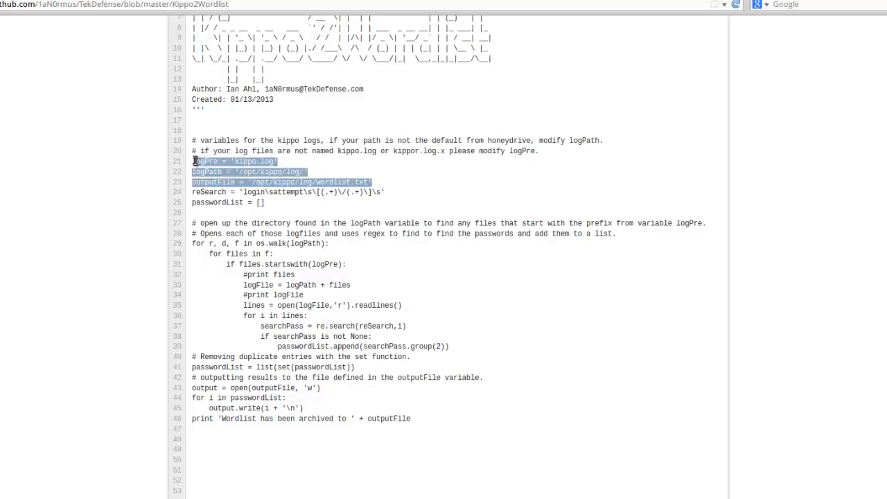
{"action": "mouse_move", "coordinate": [252, 181]}
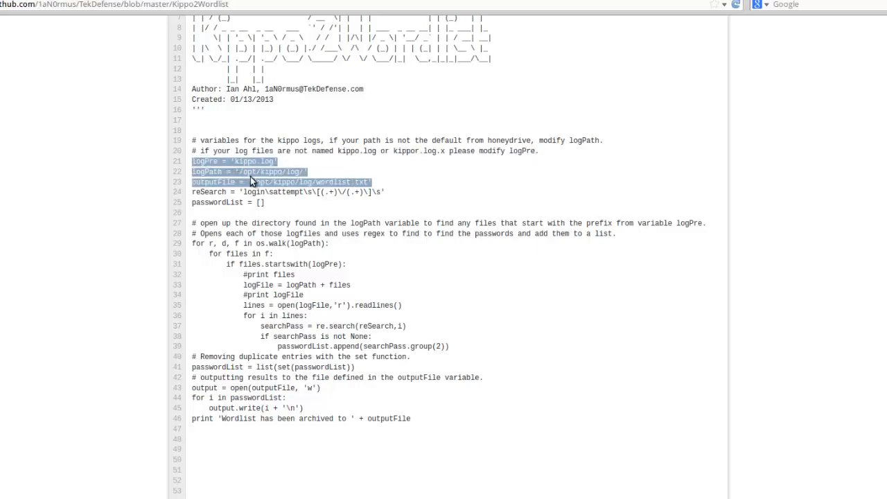
{"action": "mouse_move", "coordinate": [387, 184]}
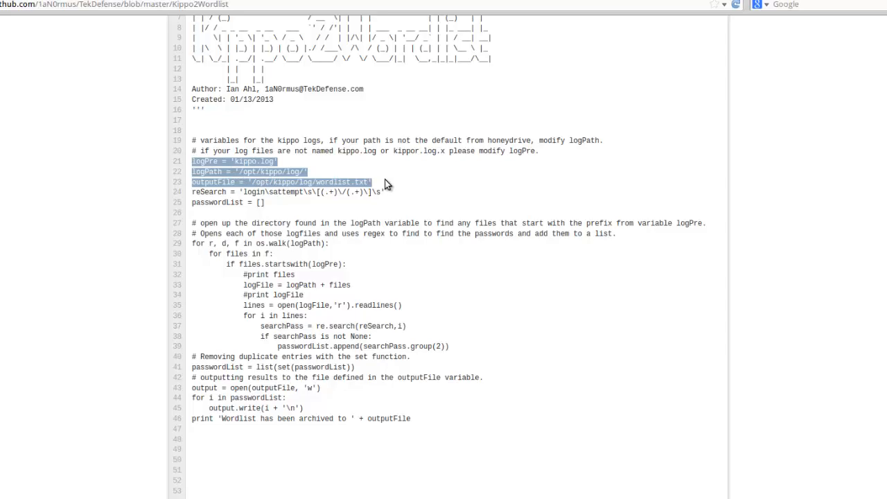
Step: Bring the terminal in /opt/kippo2Wordlist to the front
{"action": "left_click", "coordinate": [388, 186]}
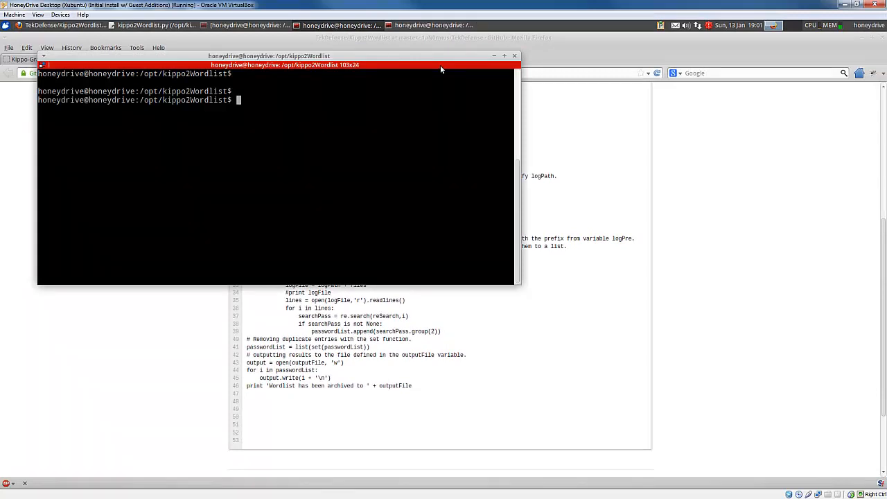
Step: List the folder and run python kippo2Wordlist.py to archive the wordlist
{"action": "type", "text": "ls"}
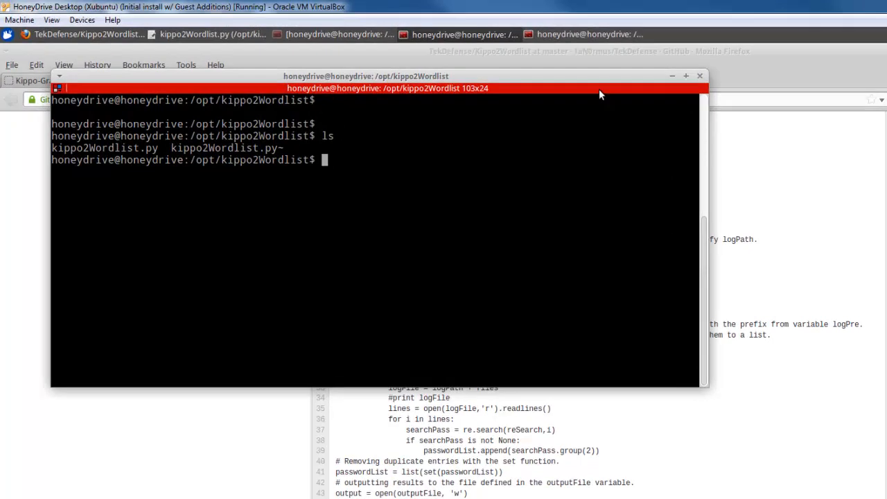
{"action": "type", "text": "python"}
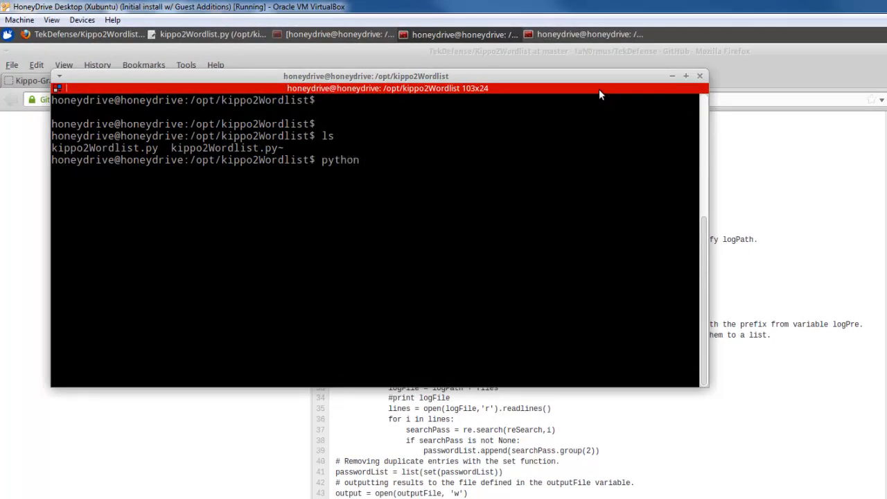
{"action": "type", "text": "kippo2Wordlist.py"}
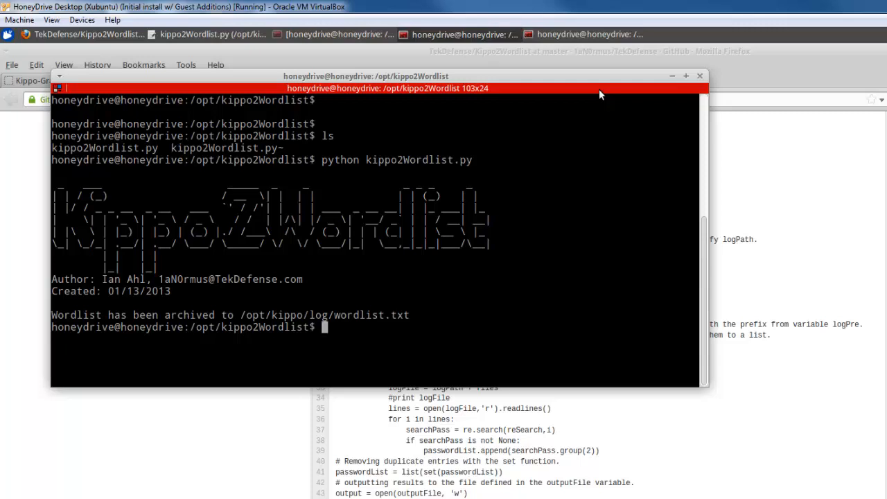
{"action": "mouse_move", "coordinate": [269, 359]}
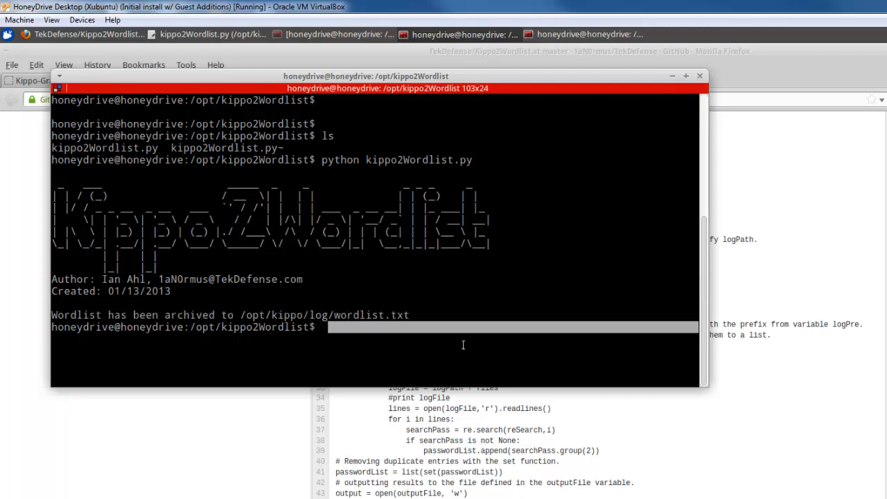
Step: Change directory to /opt/kippo/log/ where wordlist.txt was written
{"action": "type", "text": "cd"}
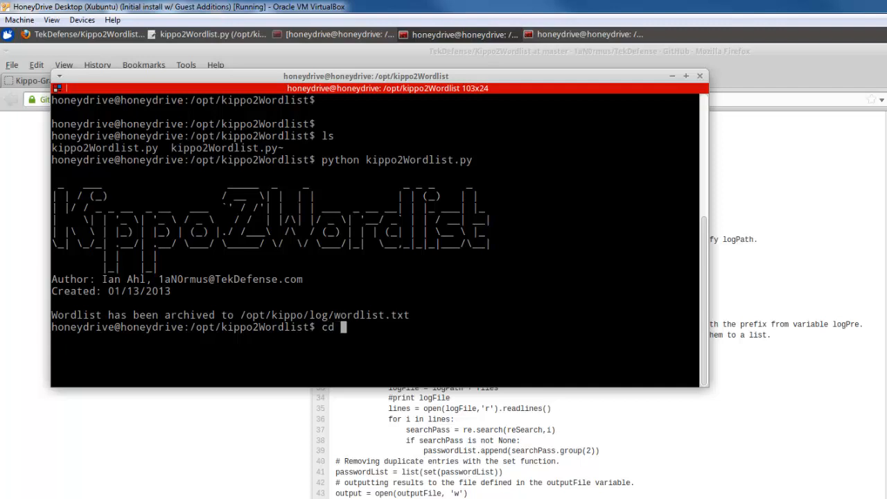
{"action": "type", "text": "/p"}
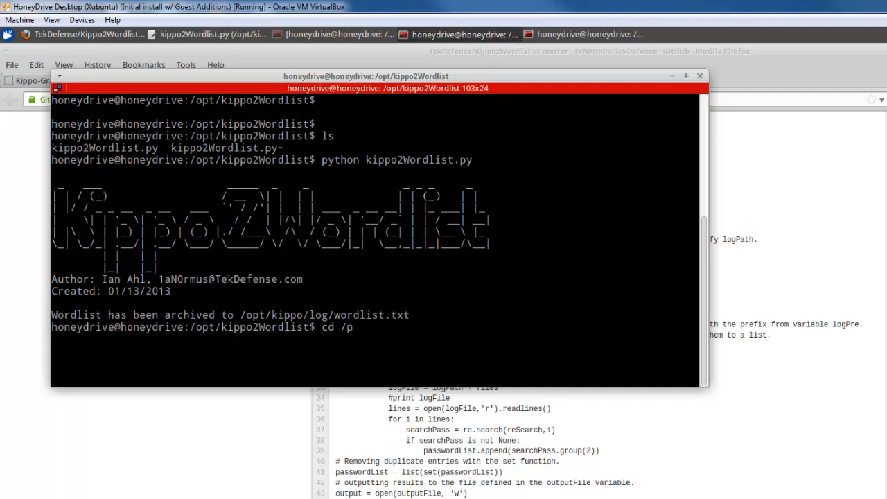
{"action": "type", "text": "opt/"}
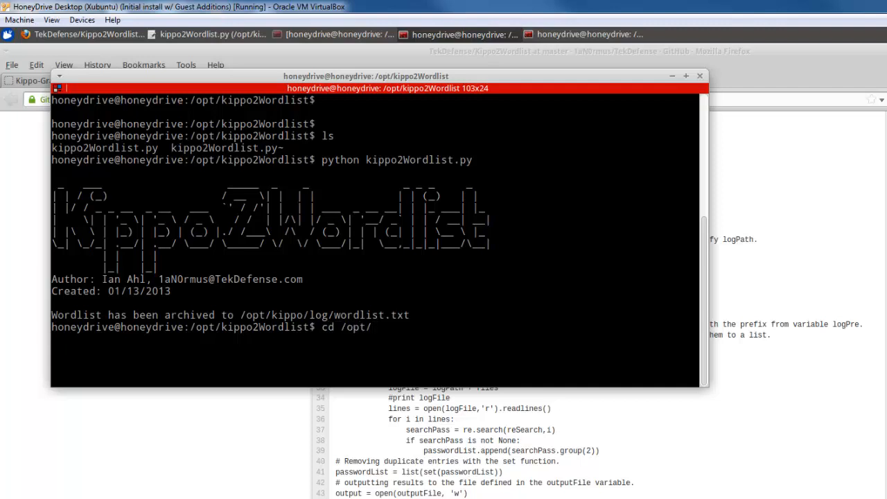
{"action": "type", "text": "kippo"}
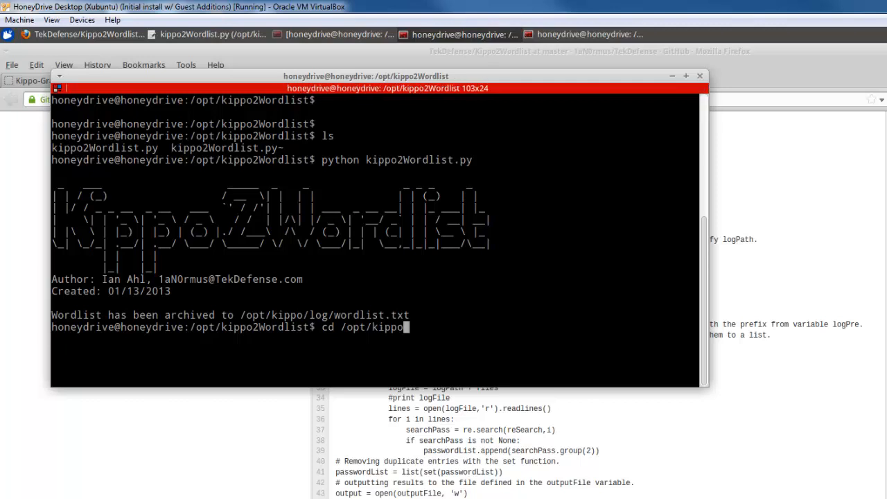
{"action": "type", "text": "log/"}
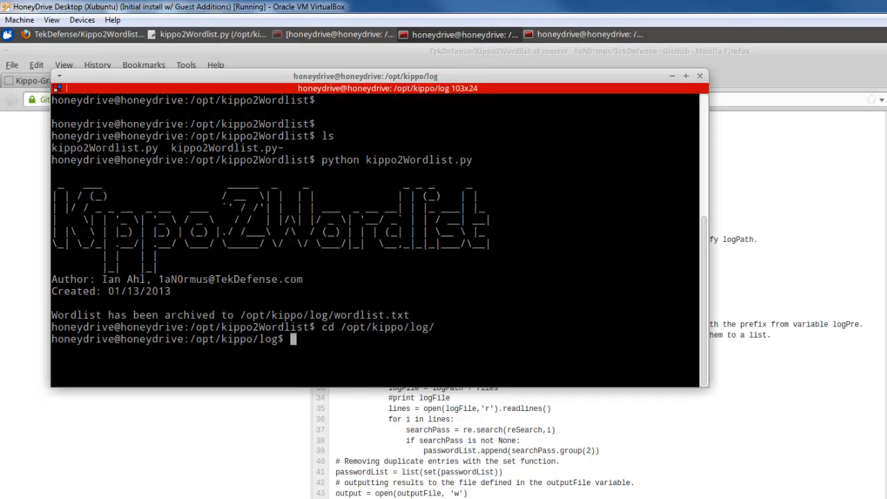
Step: Print wordlist.txt and scroll through the deduplicated passwords to the end
{"action": "type", "text": "cat wordl"}
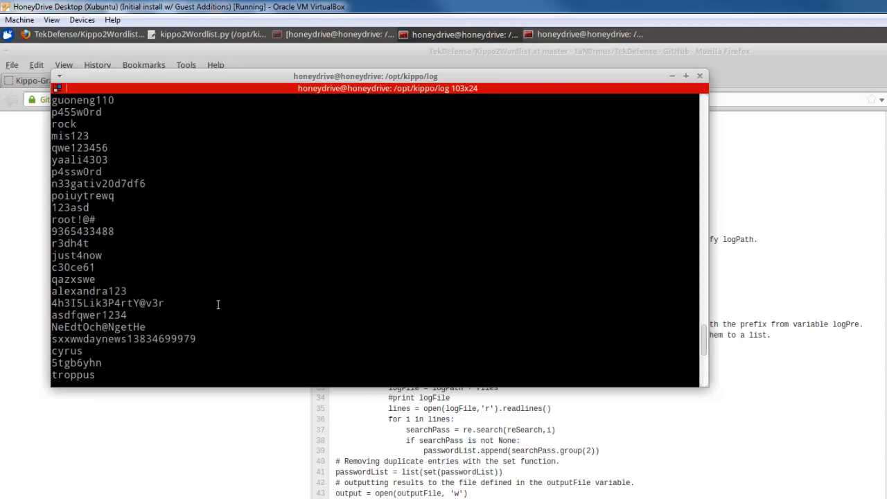
{"action": "scroll", "scroll_direction": "down", "scroll_amount": 3}
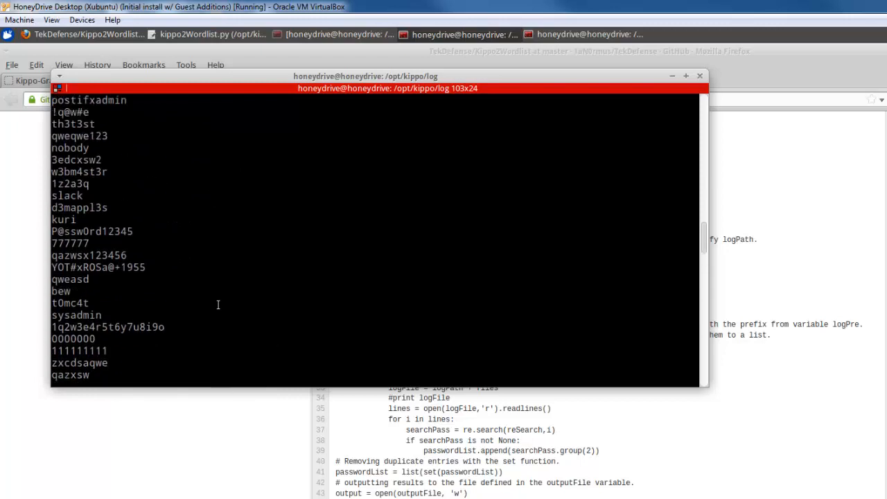
{"action": "scroll", "scroll_direction": "down", "scroll_amount": 3}
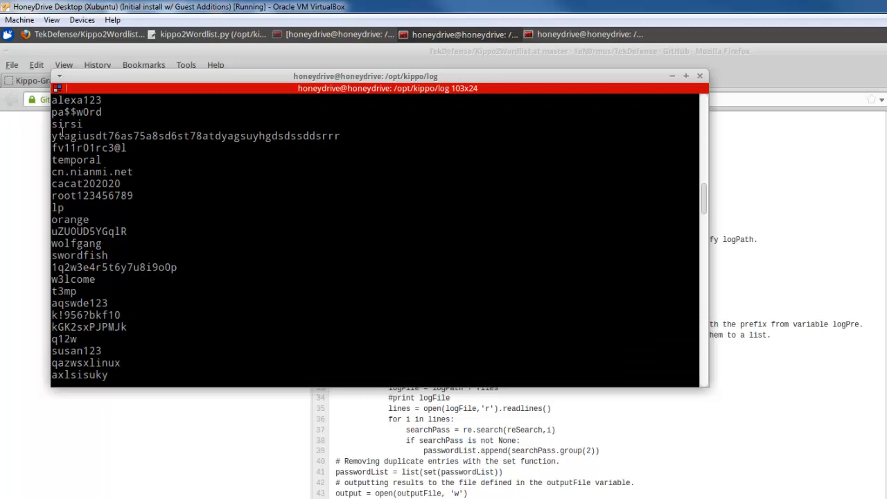
{"action": "scroll", "scroll_direction": "down", "scroll_amount": 3}
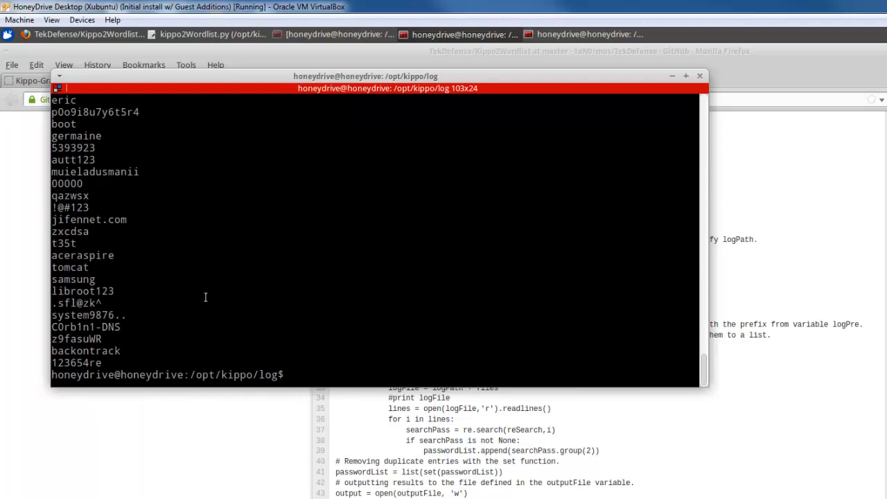
{"action": "type", "text": "l"}
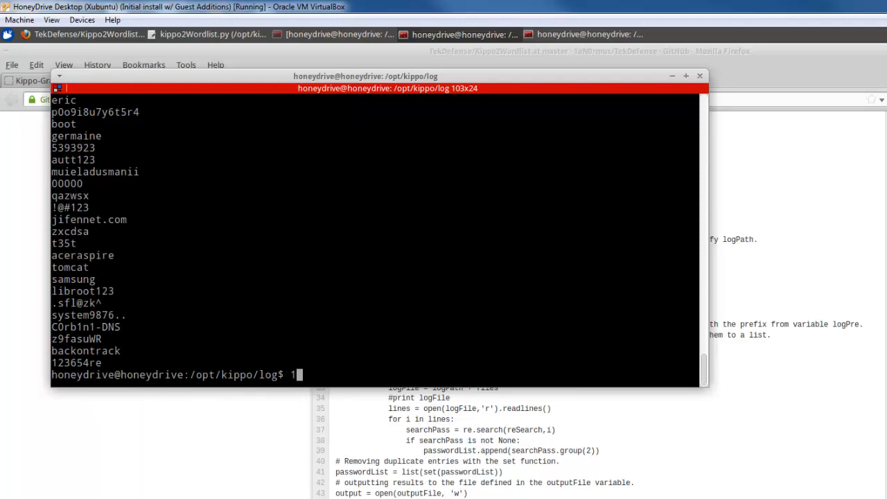
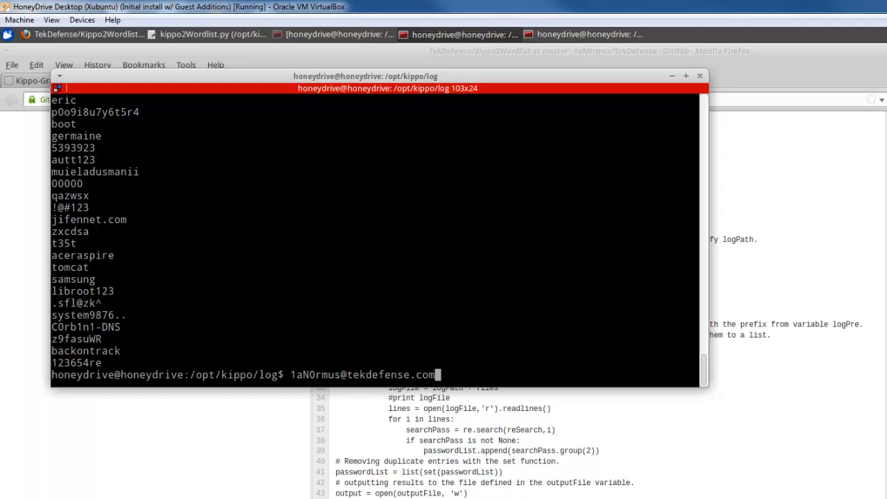